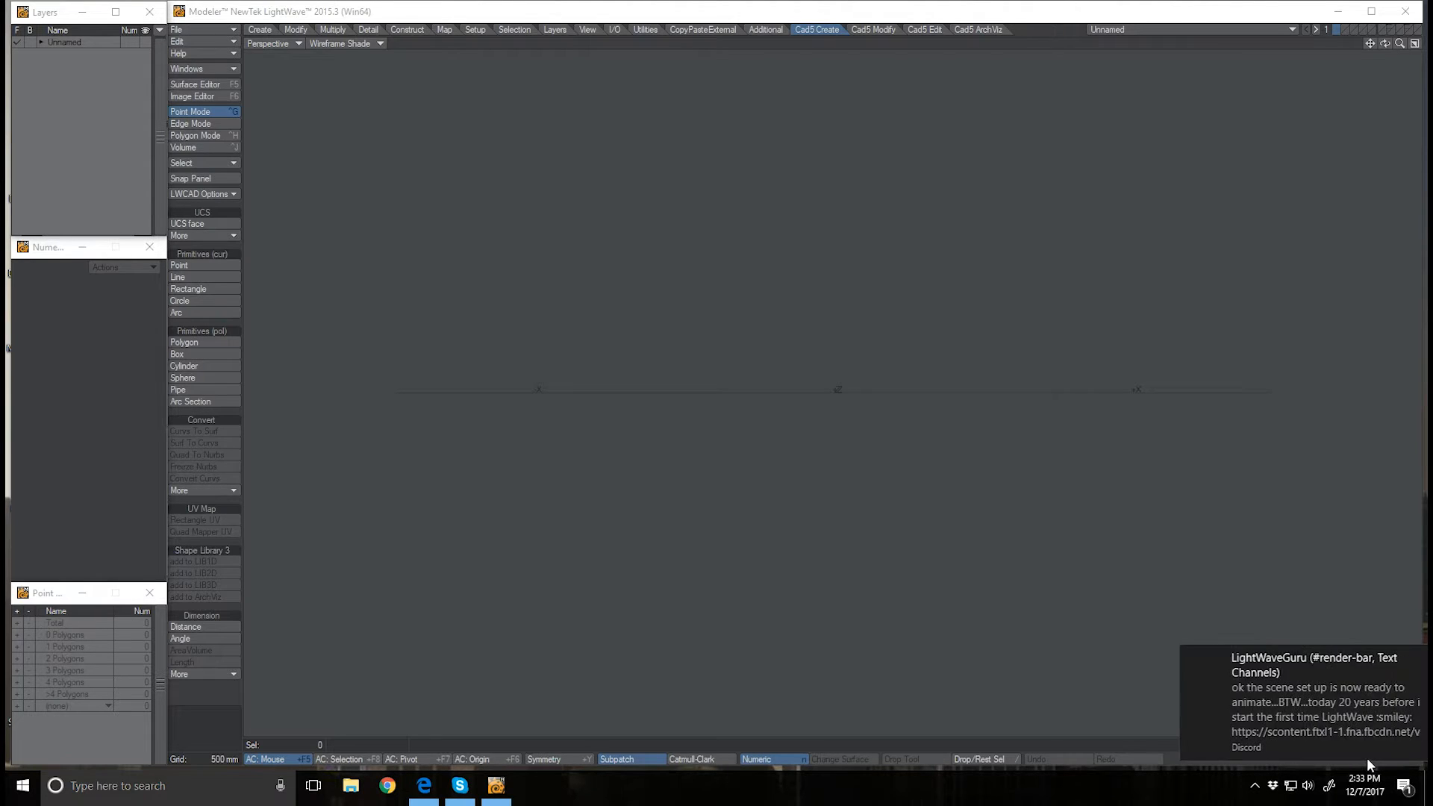
{"action": "mouse_move", "coordinate": [853, 46]}
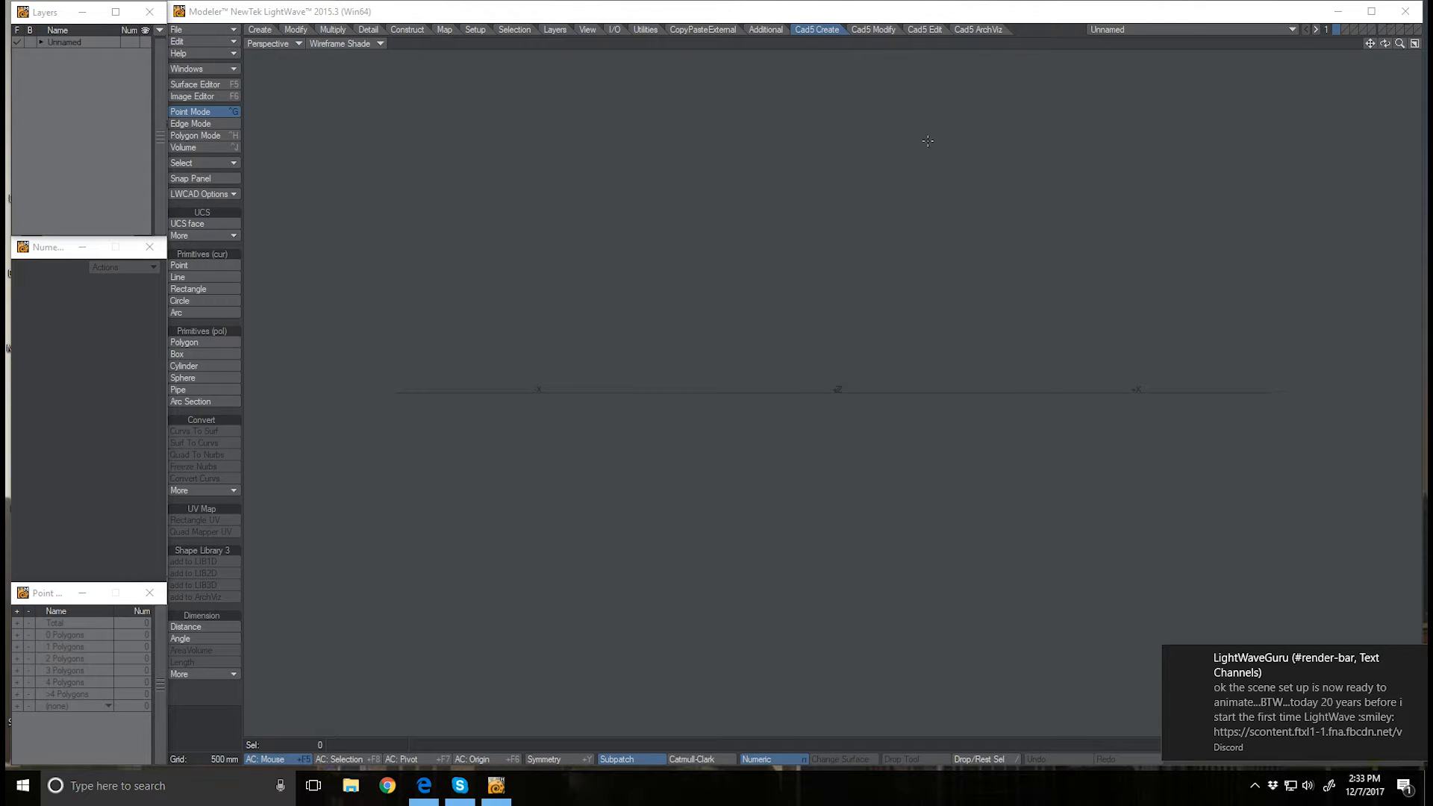
{"action": "mouse_move", "coordinate": [336, 62]}
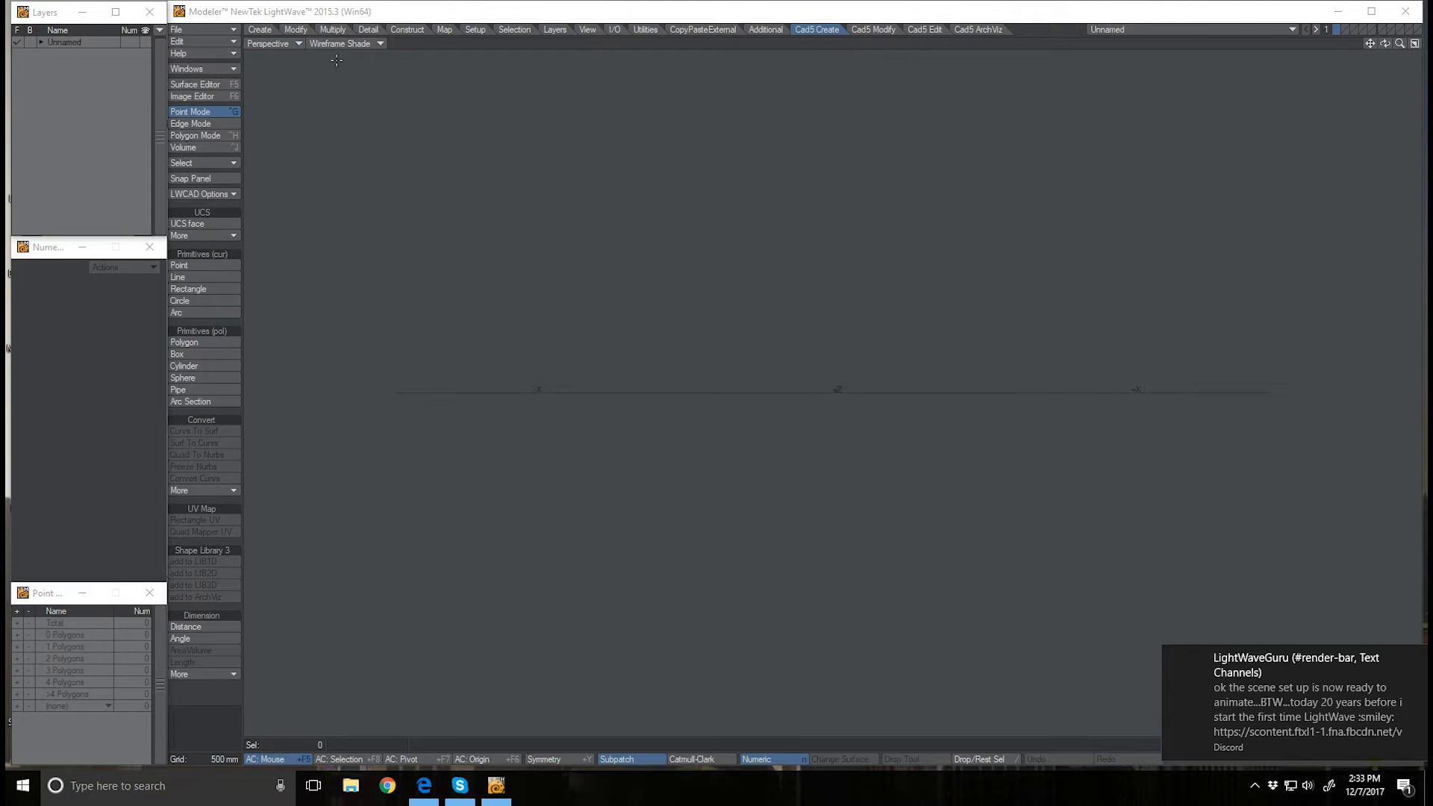
Delete the old LWCAD entries from the installed plug-ins list via Edit Plug-ins
{"action": "left_click", "coordinate": [179, 42]}
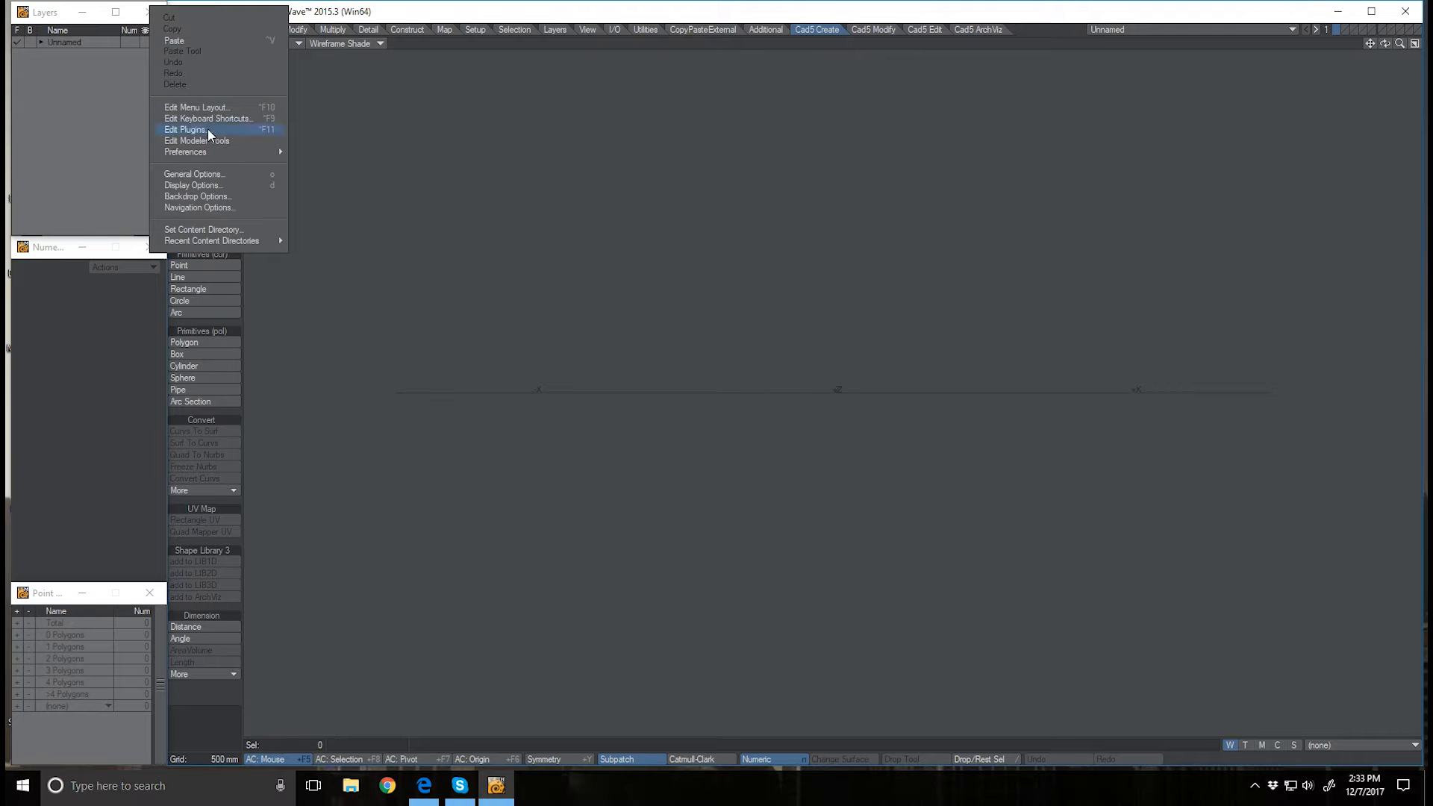
{"action": "left_click", "coordinate": [193, 129]}
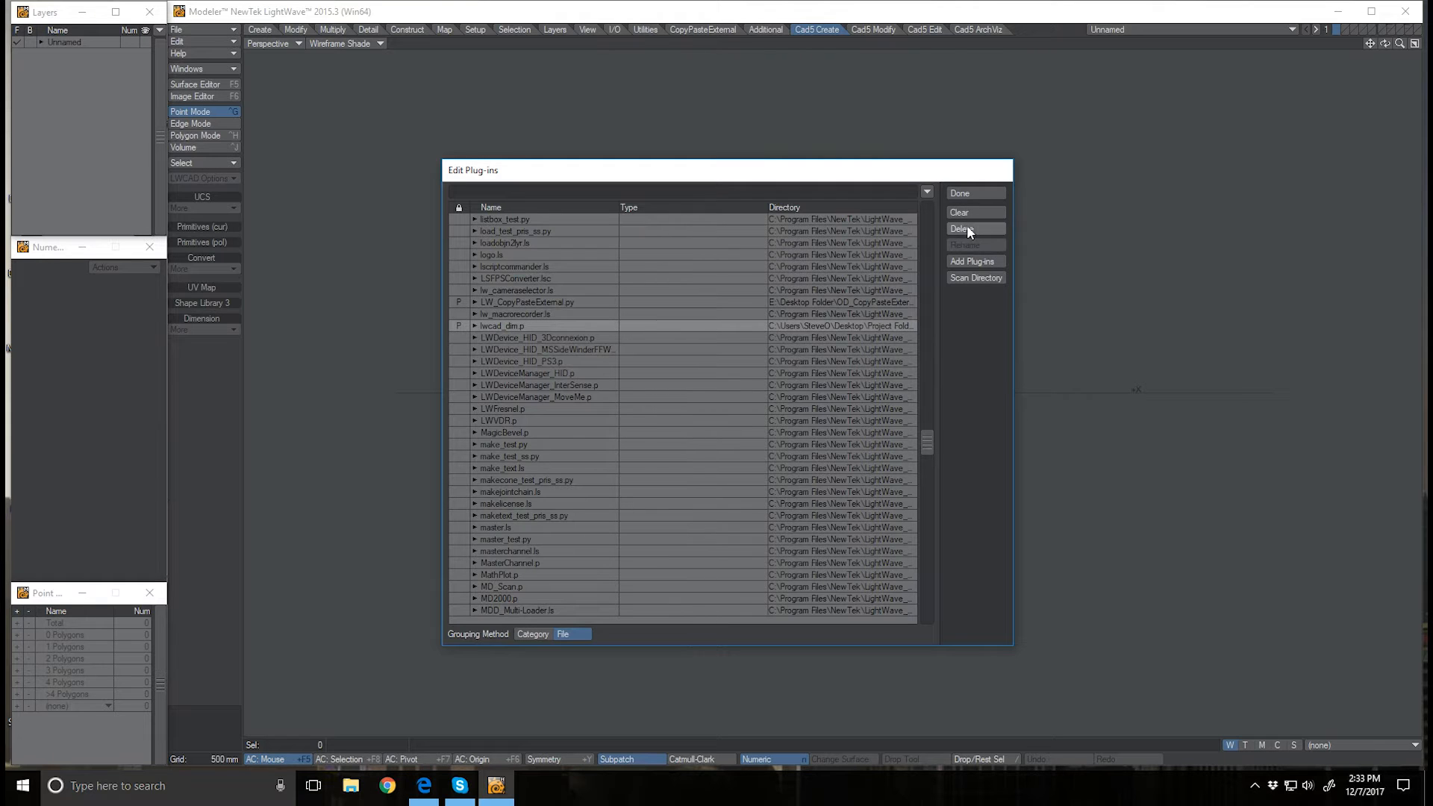
{"action": "left_click", "coordinate": [976, 193]}
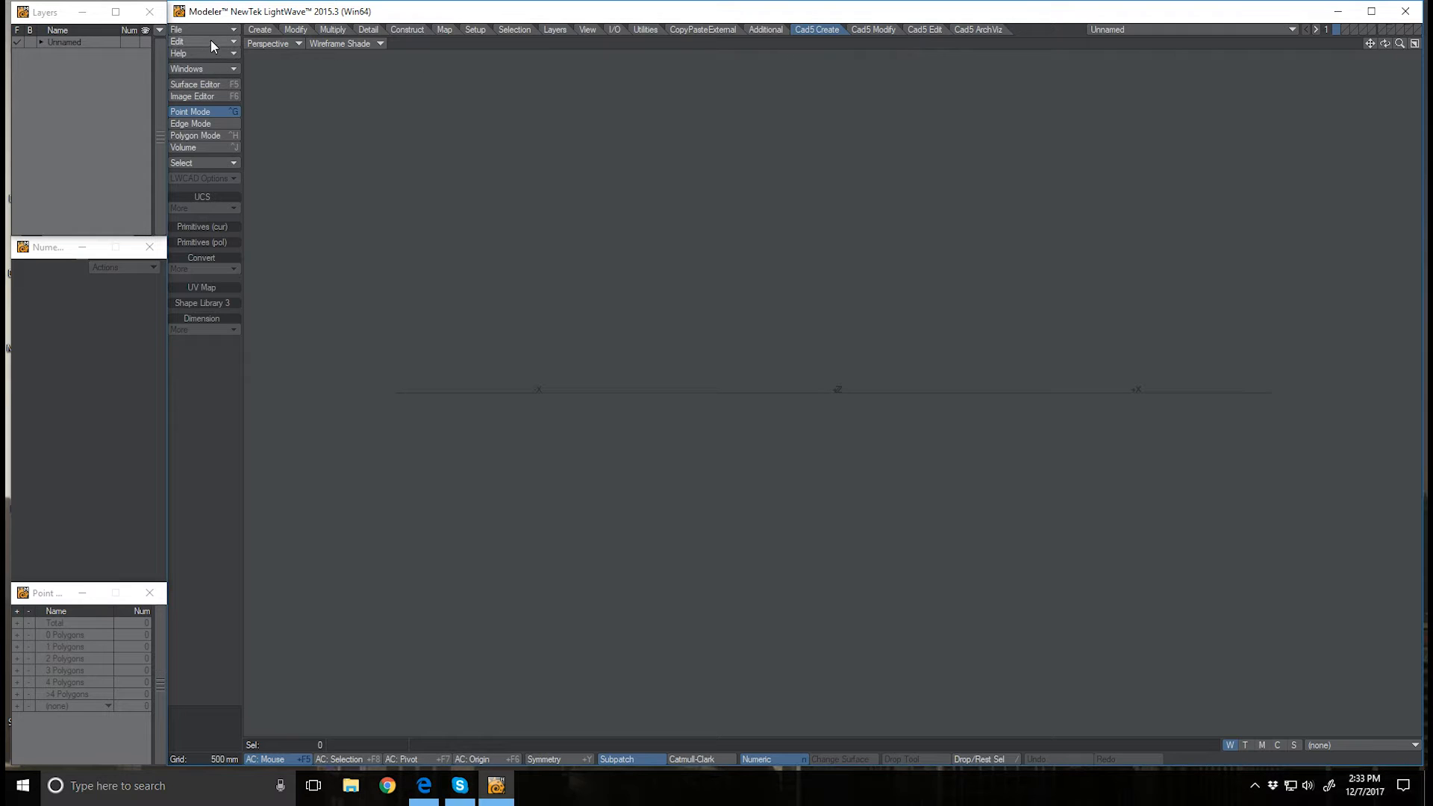
Delete the old Cad5 Edit and Cad5 ArchViz tabs from the Main Menu in Edit Menu Layout
{"action": "left_click", "coordinate": [185, 42]}
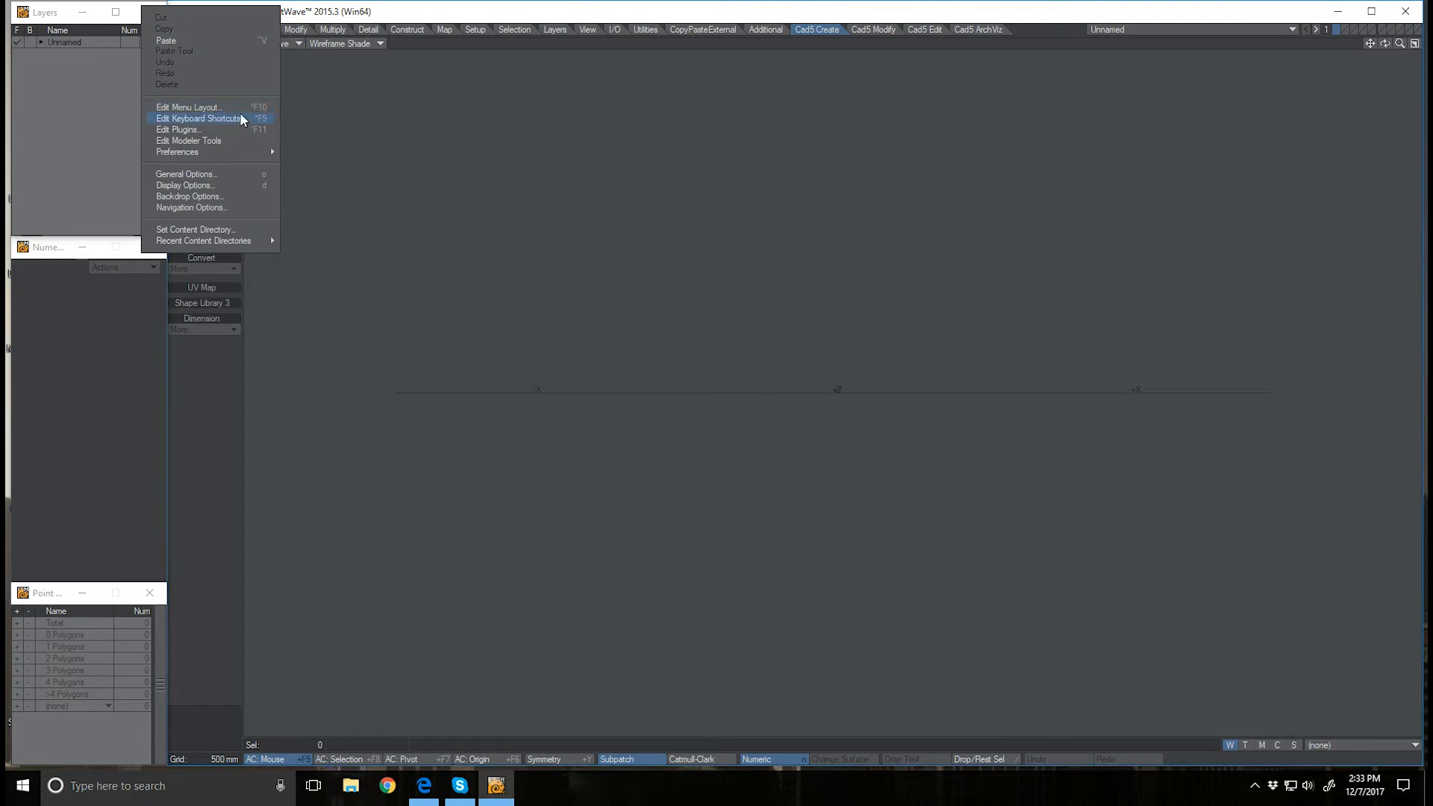
{"action": "left_click", "coordinate": [187, 108]}
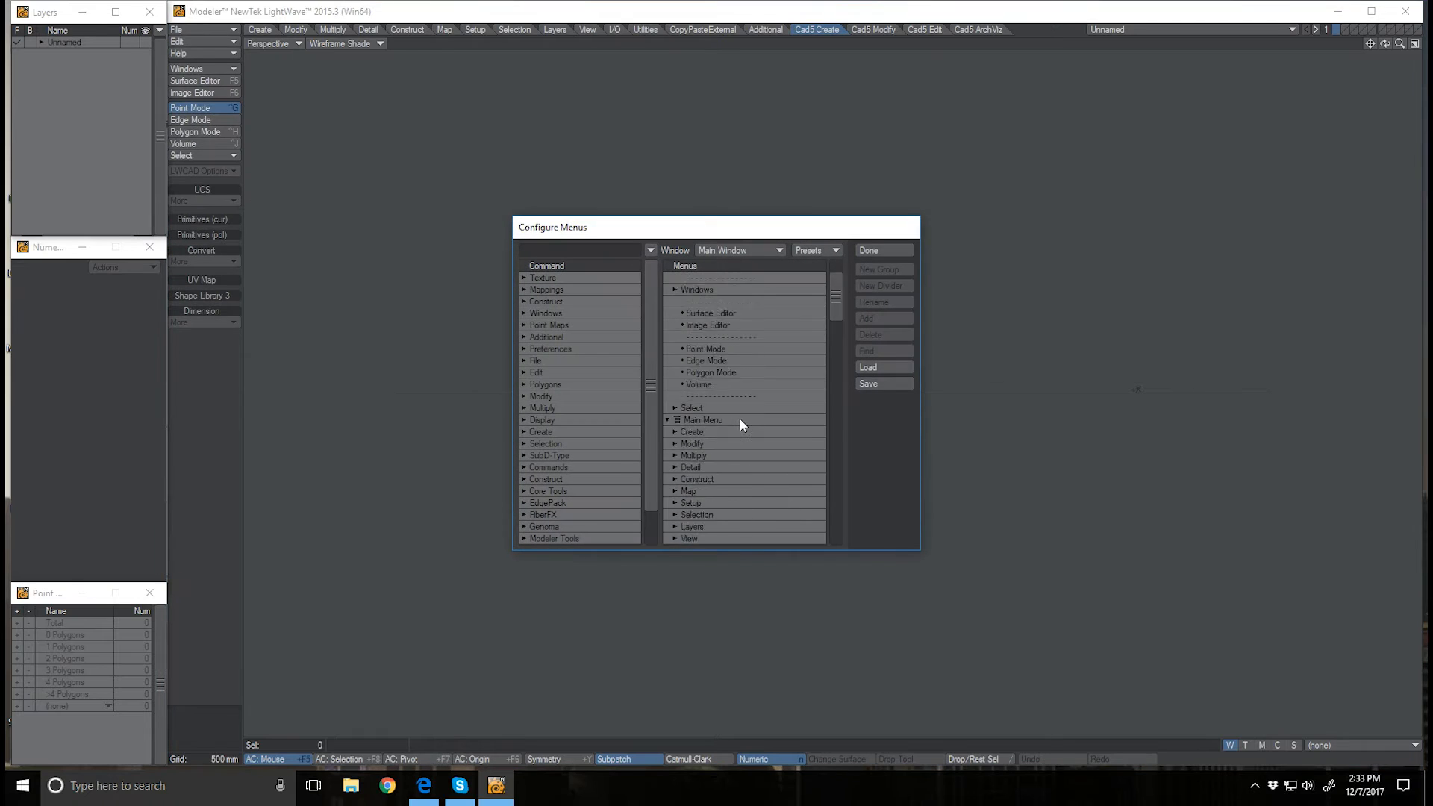
{"action": "scroll", "scroll_direction": "down", "scroll_amount": 3}
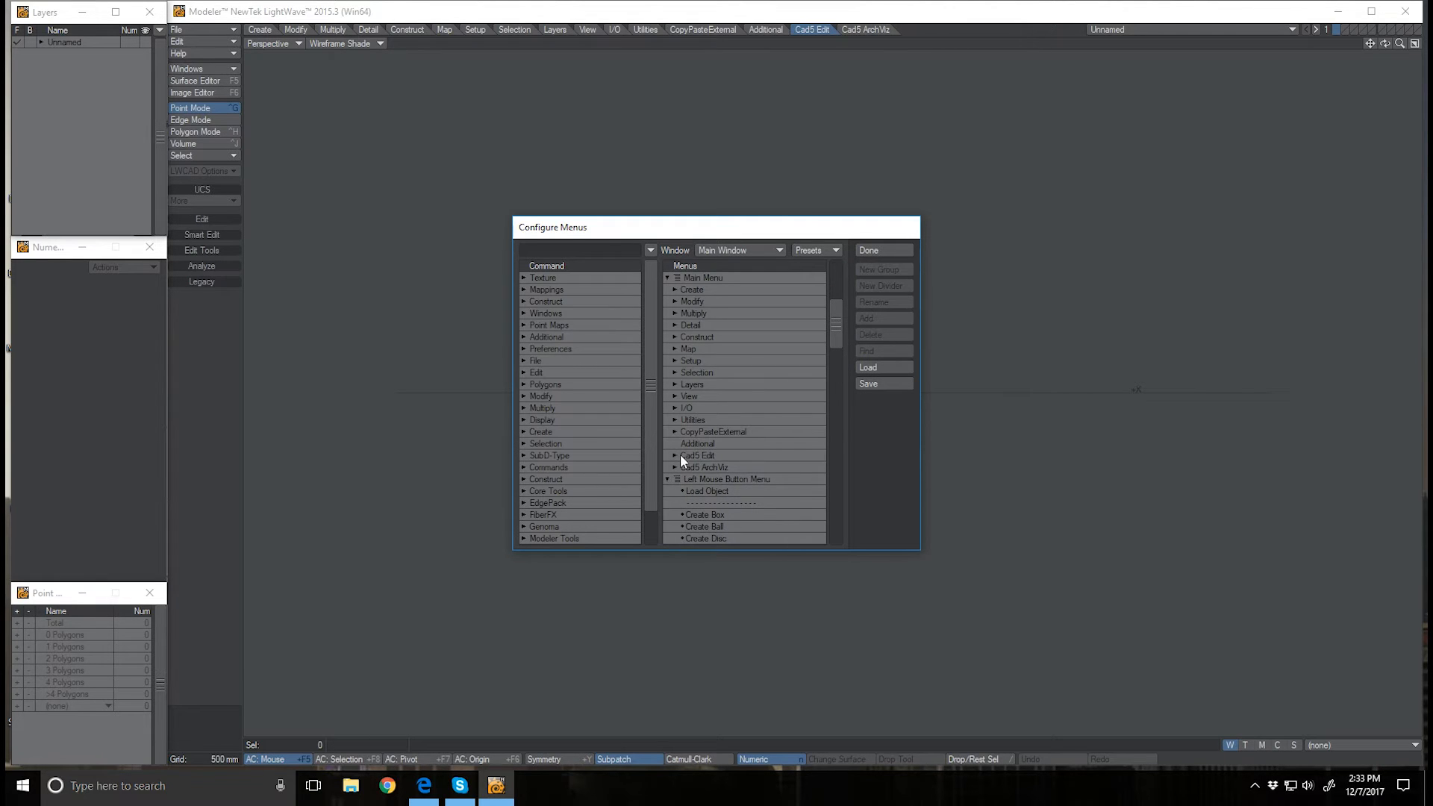
{"action": "left_click", "coordinate": [696, 460]}
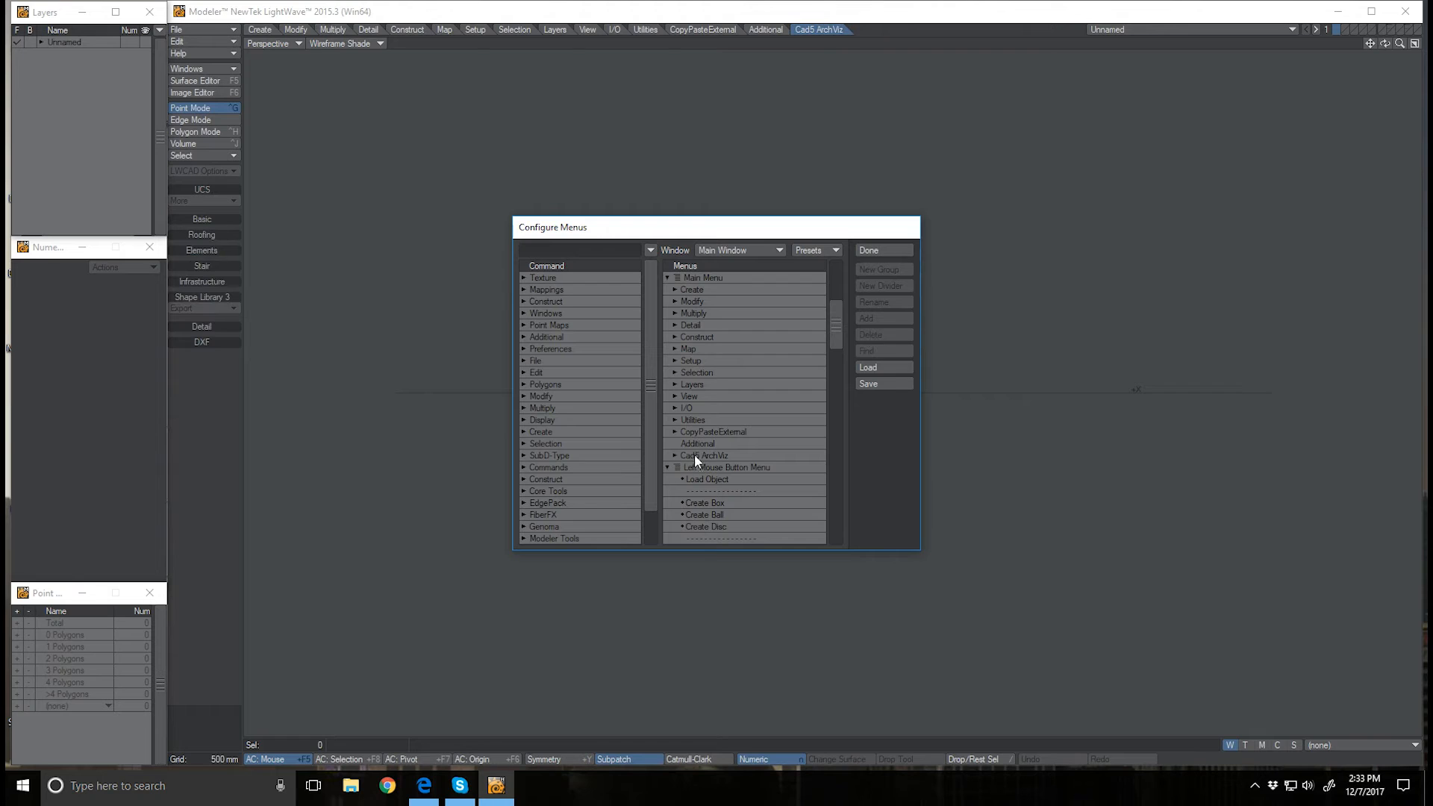
{"action": "left_click", "coordinate": [884, 251]}
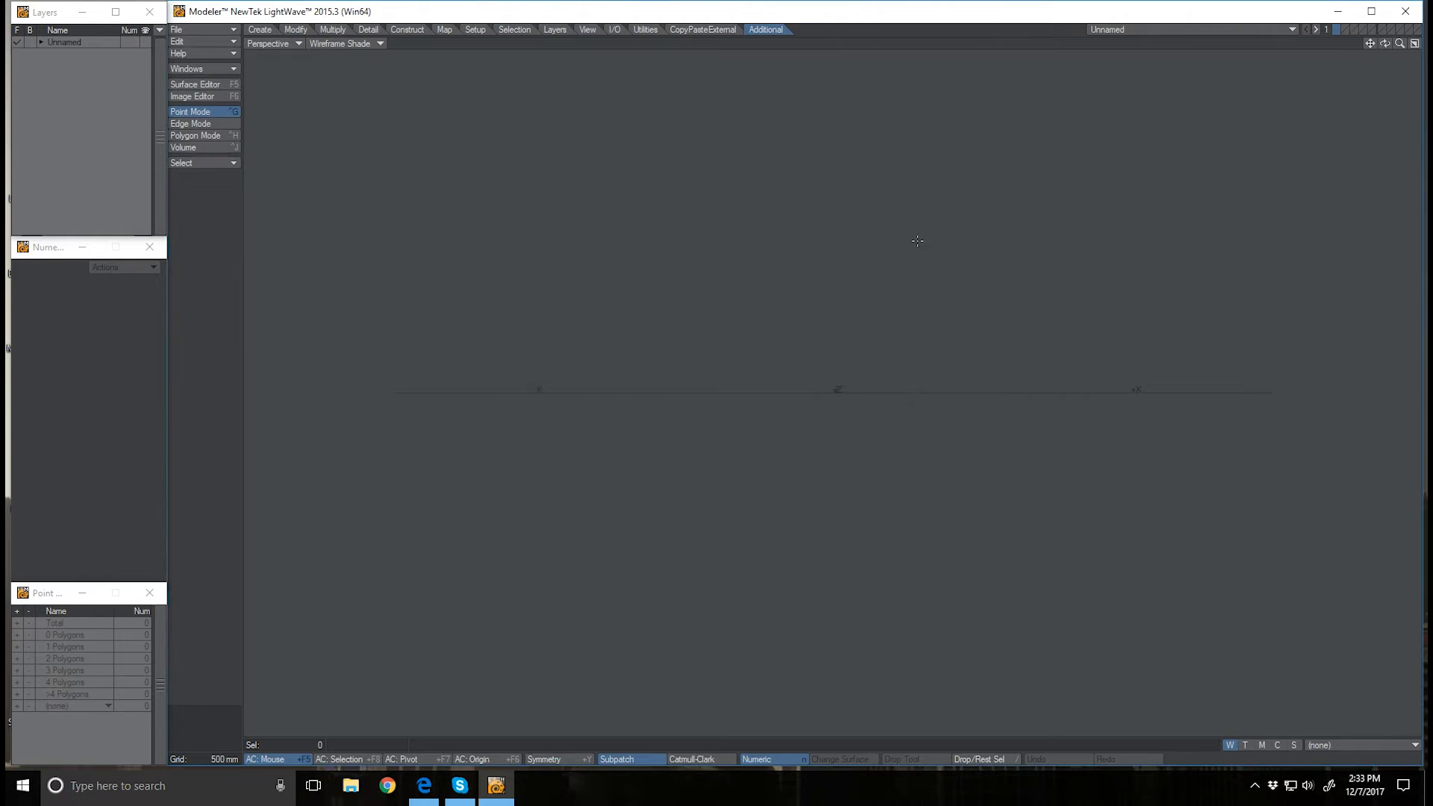
{"action": "mouse_move", "coordinate": [277, 158]}
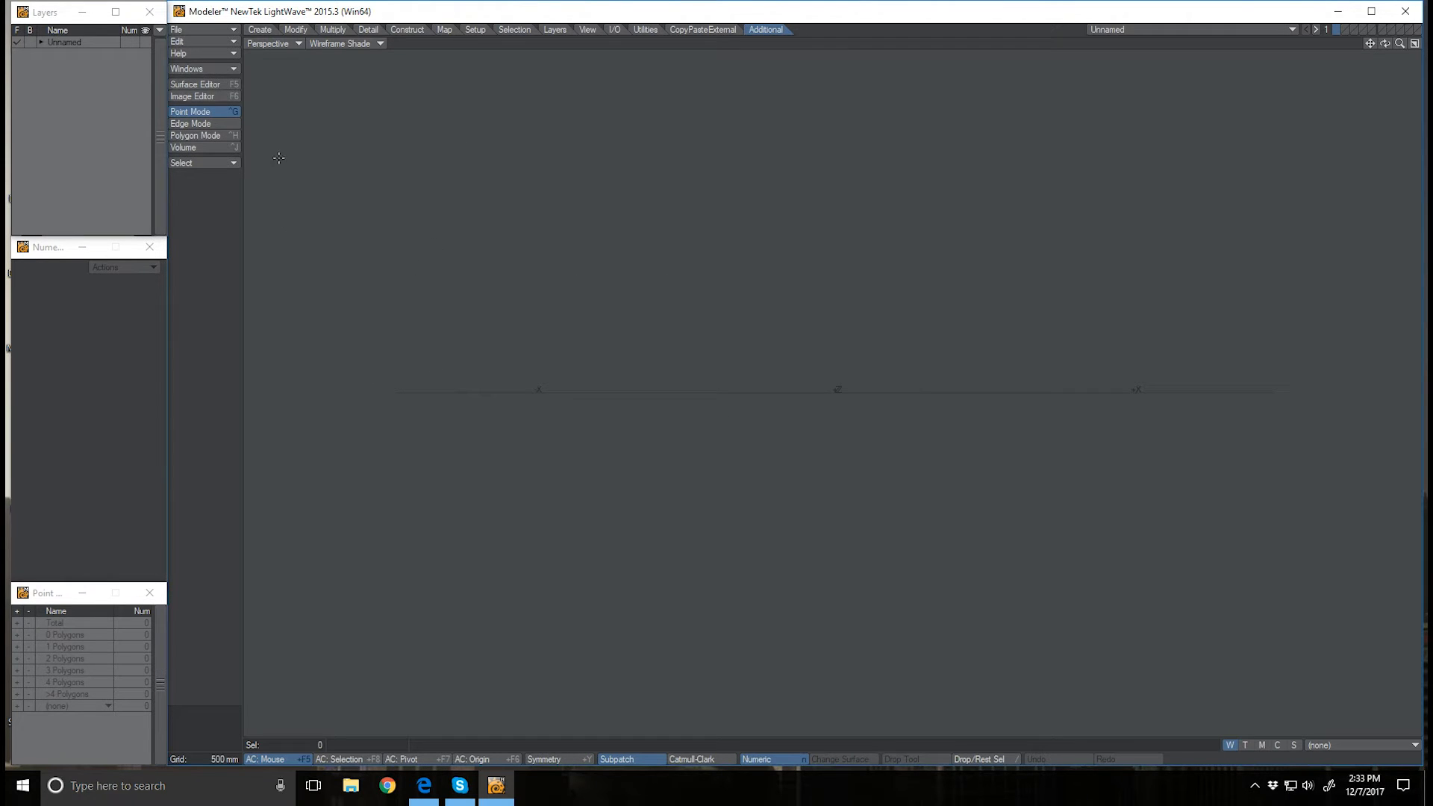
{"action": "mouse_move", "coordinate": [371, 105]}
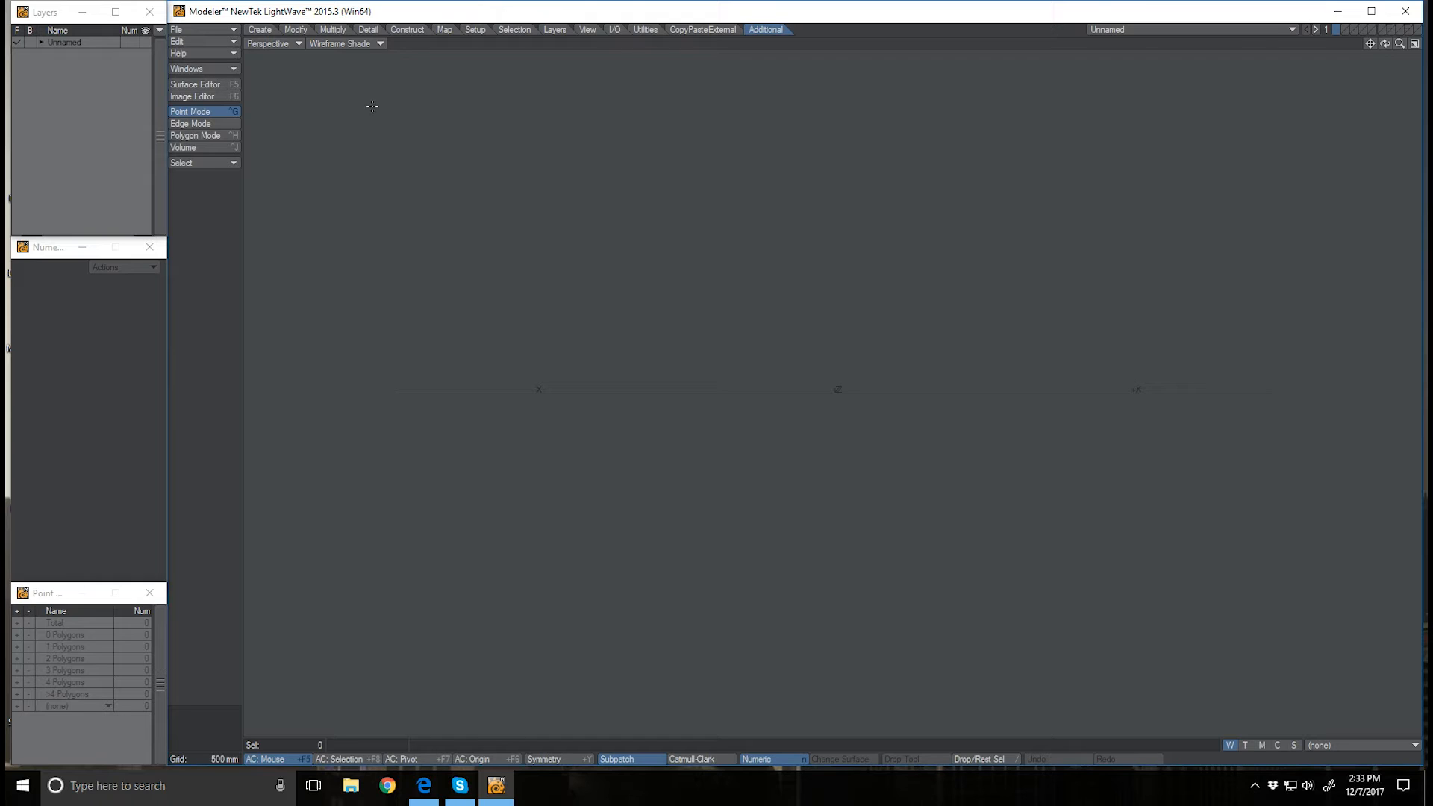
{"action": "mouse_move", "coordinate": [266, 60]}
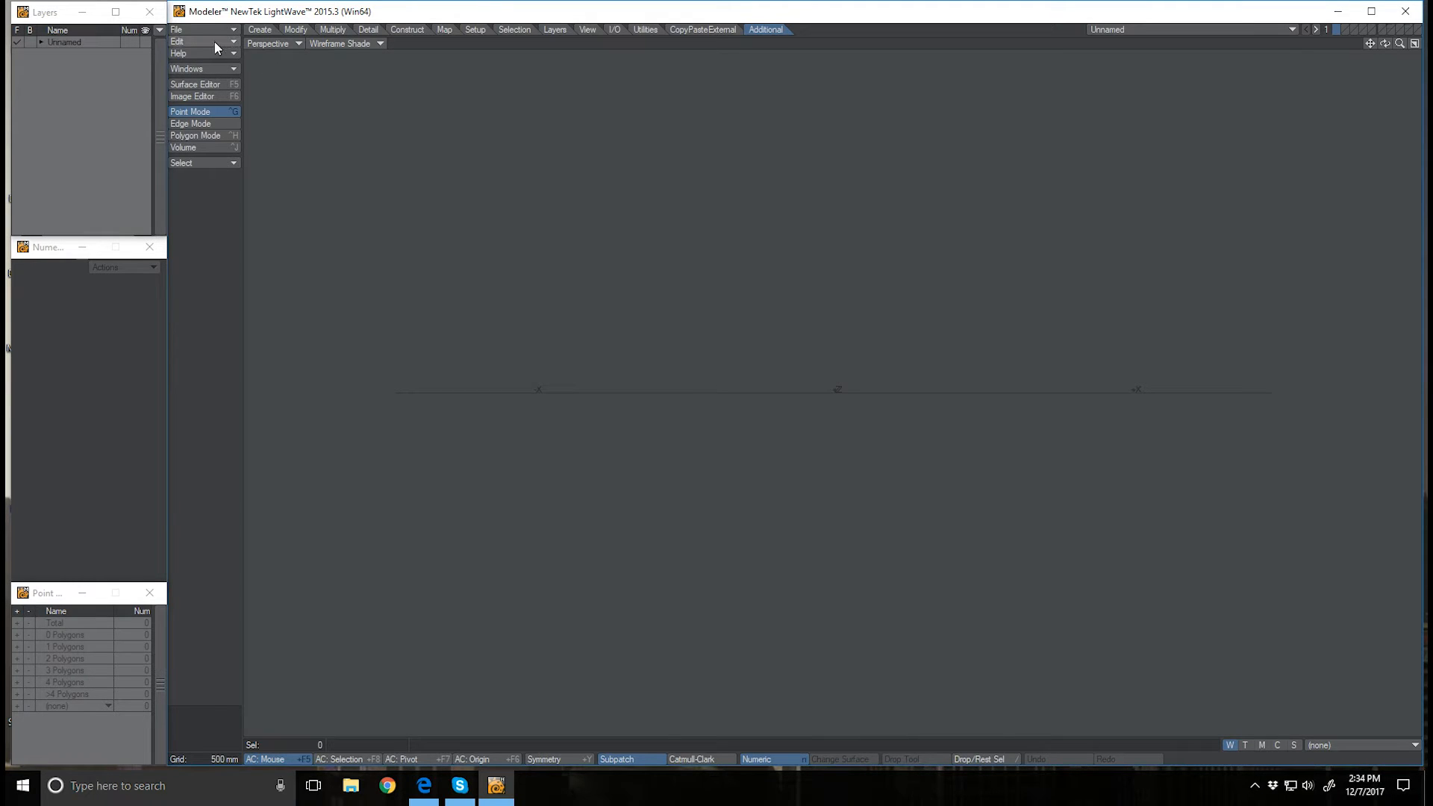
Dismiss the Edit menu and switch to the Utilities tools with the plug-in commands
{"action": "left_click", "coordinate": [180, 42]}
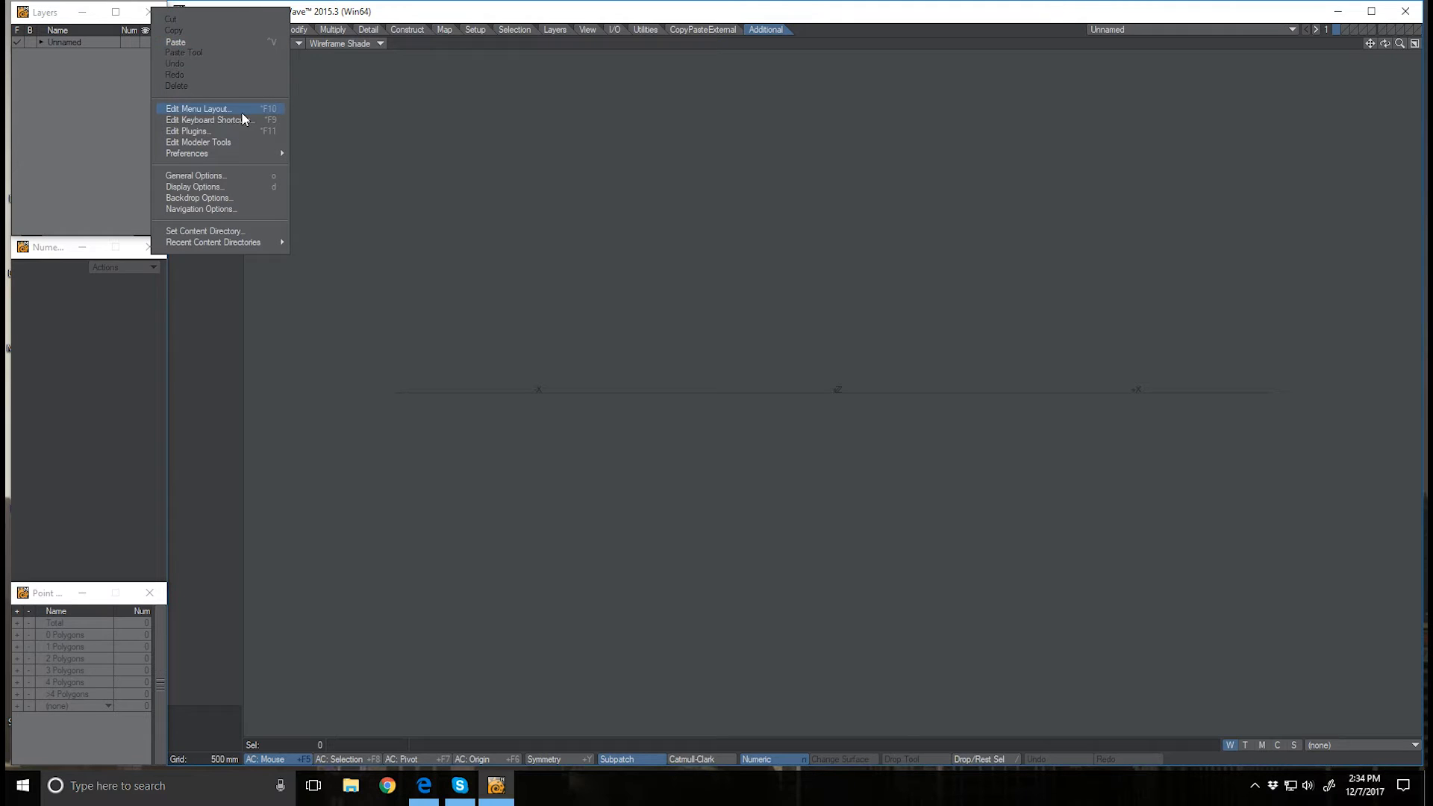
{"action": "mouse_move", "coordinate": [751, 53]}
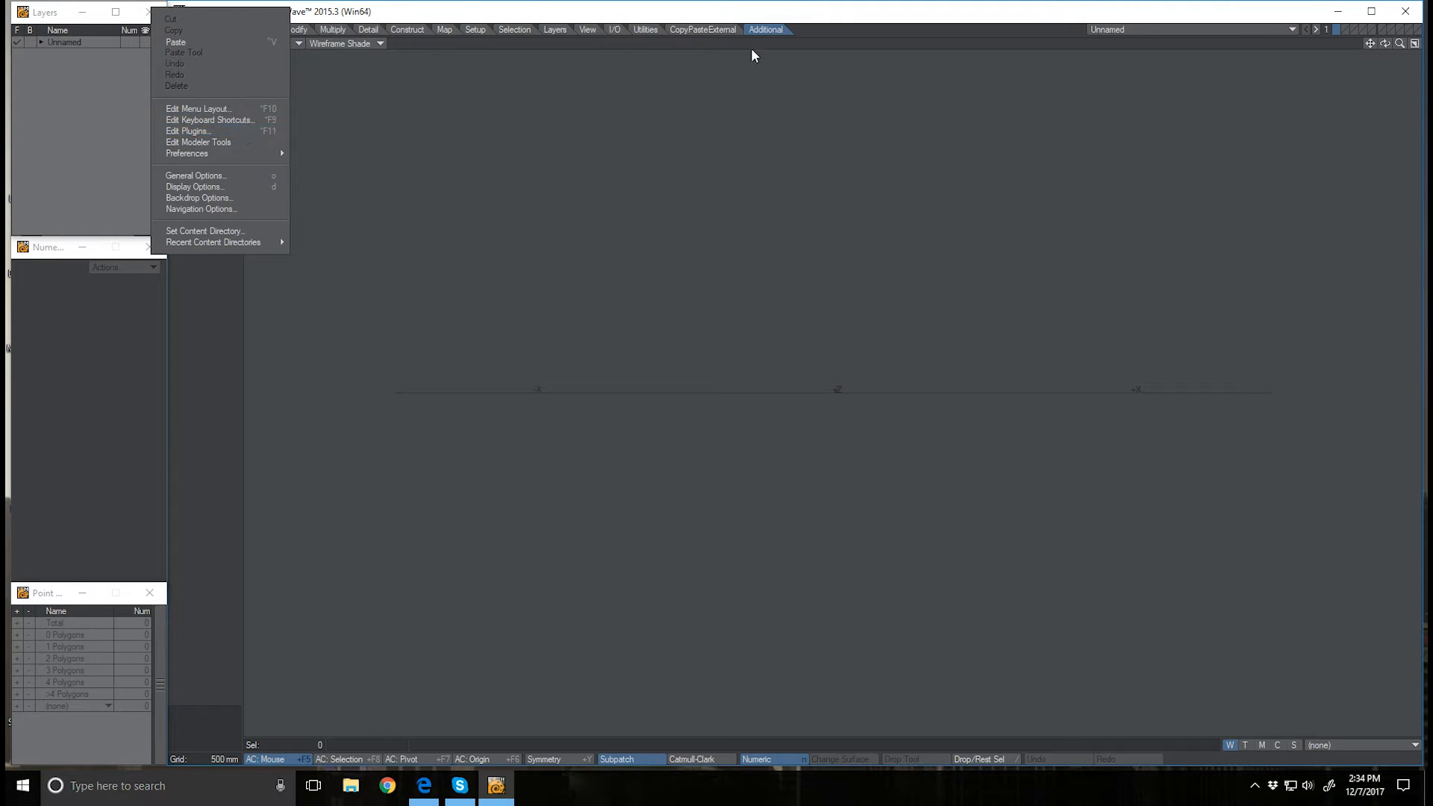
{"action": "left_click", "coordinate": [645, 28]}
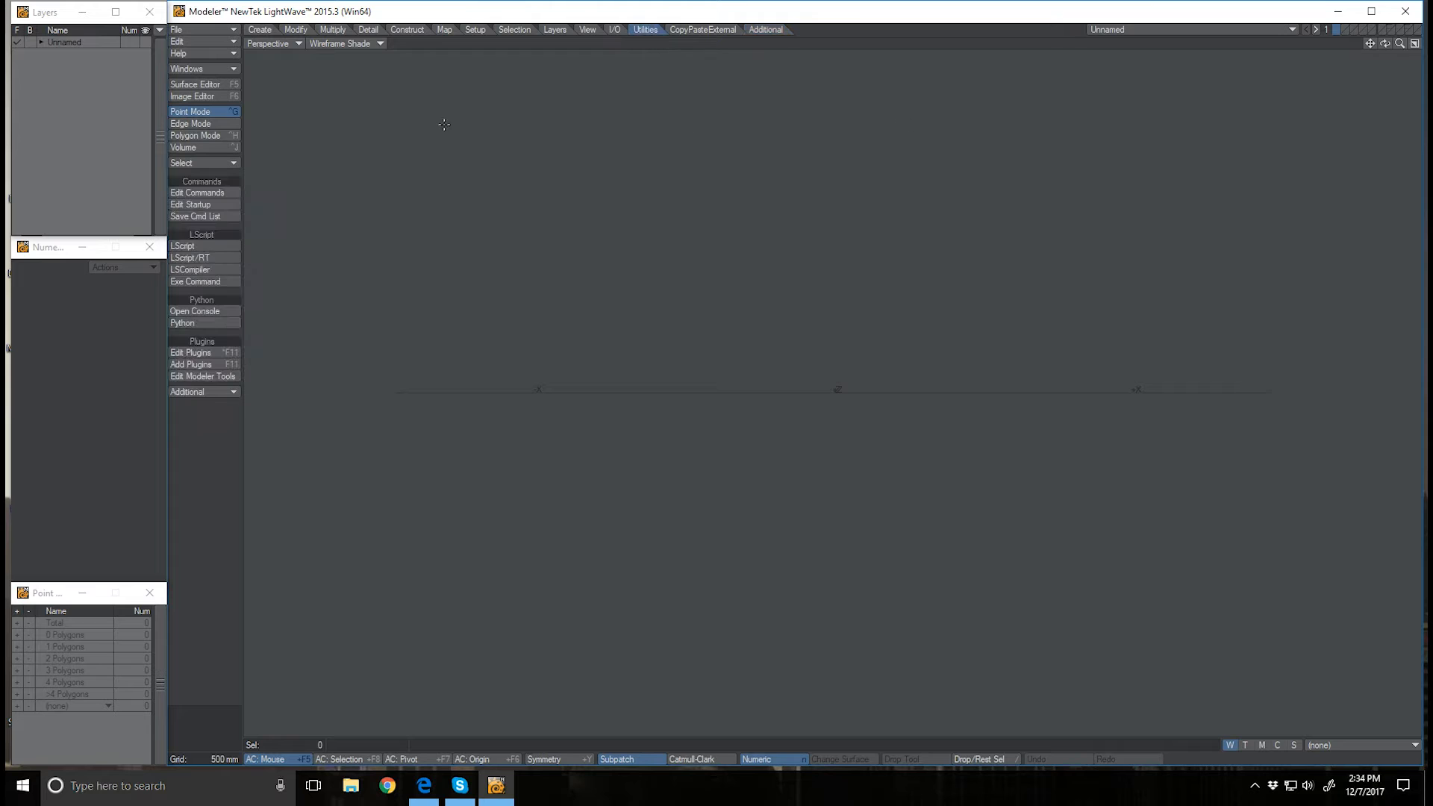
{"action": "mouse_move", "coordinate": [157, 370]}
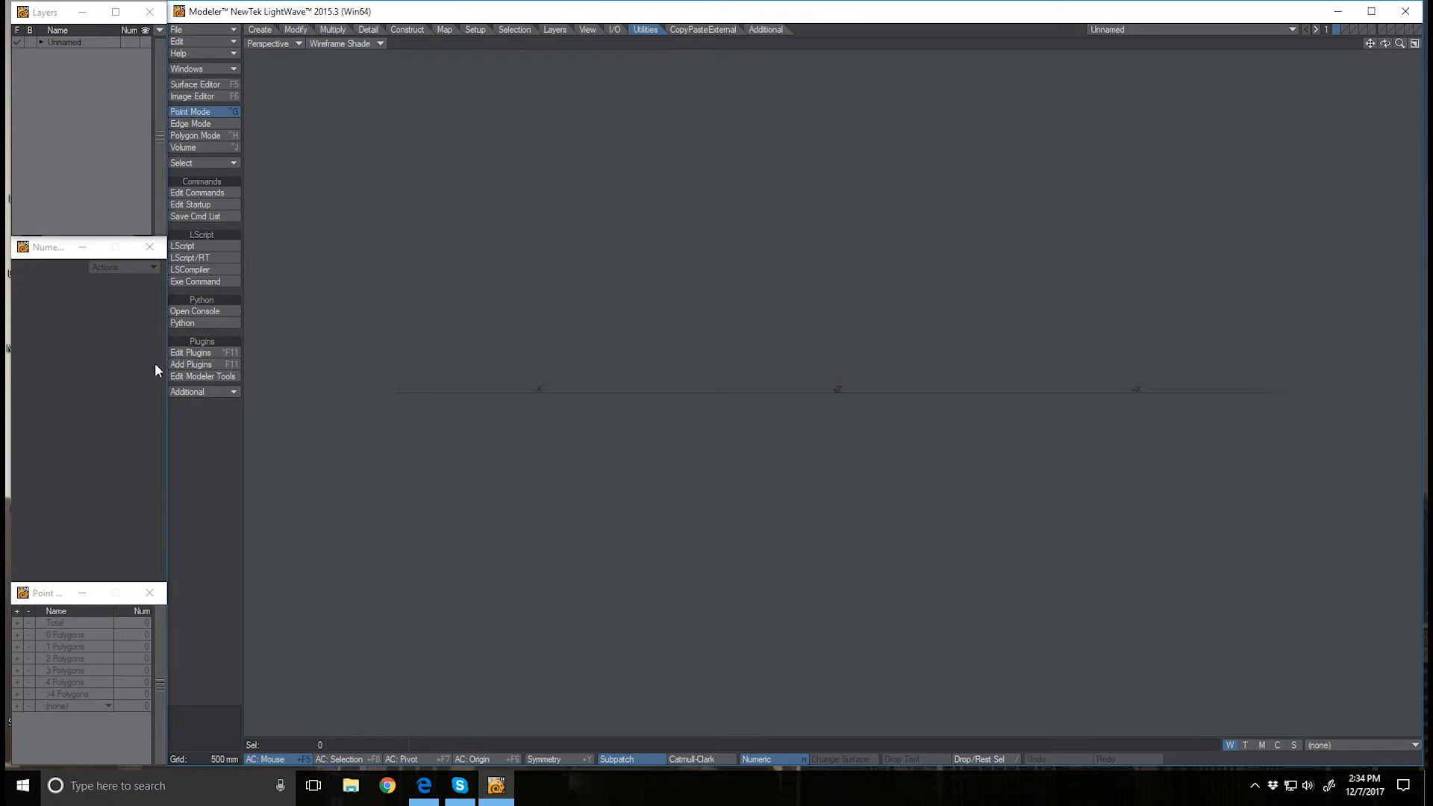
{"action": "mouse_move", "coordinate": [198, 364]}
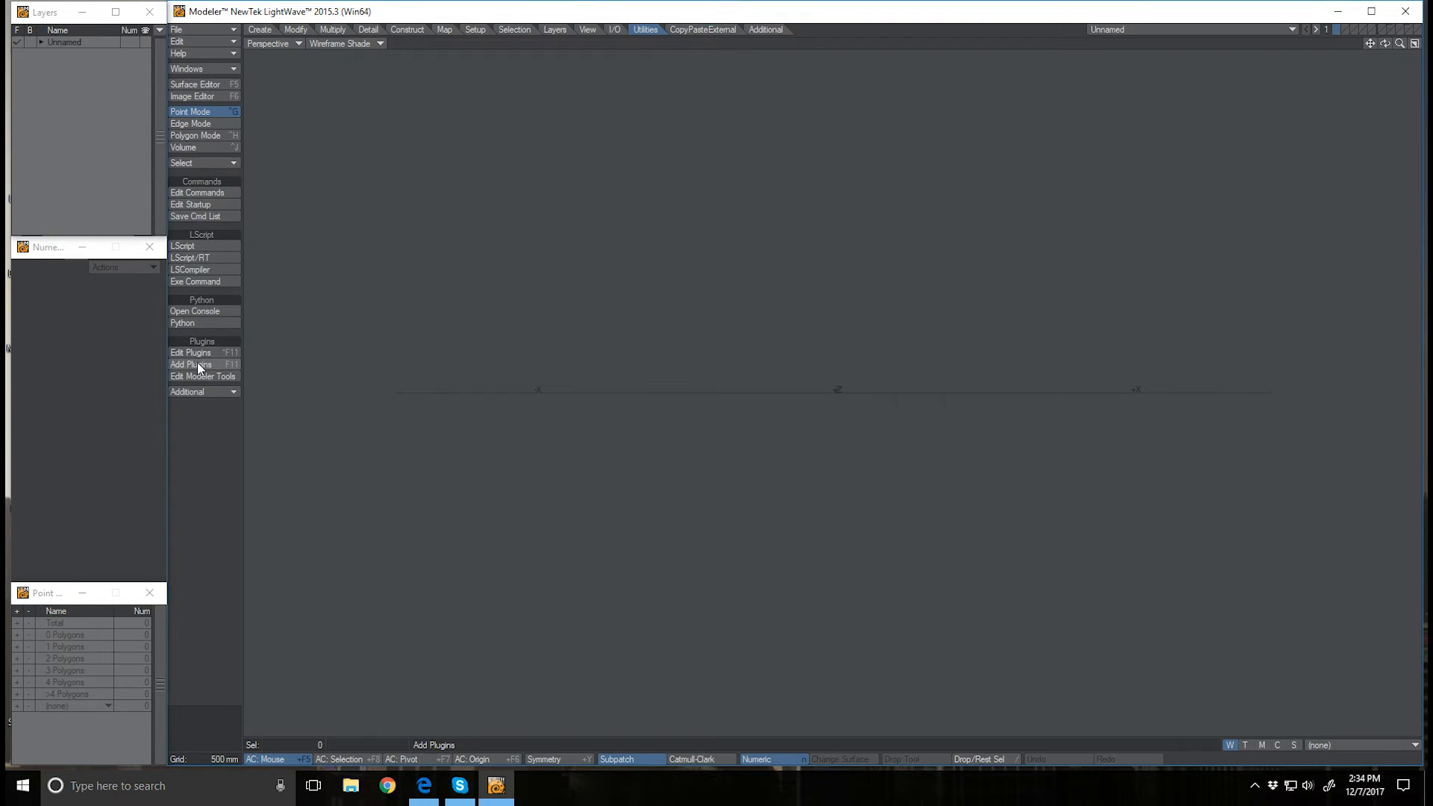
Add lwcad_5.p, lwcad_cur.p, lwcad_dim.p and OD_FileInstance_v001.py, registering 115 LWCAD 5.5 plug-ins
{"action": "left_click", "coordinate": [191, 365]}
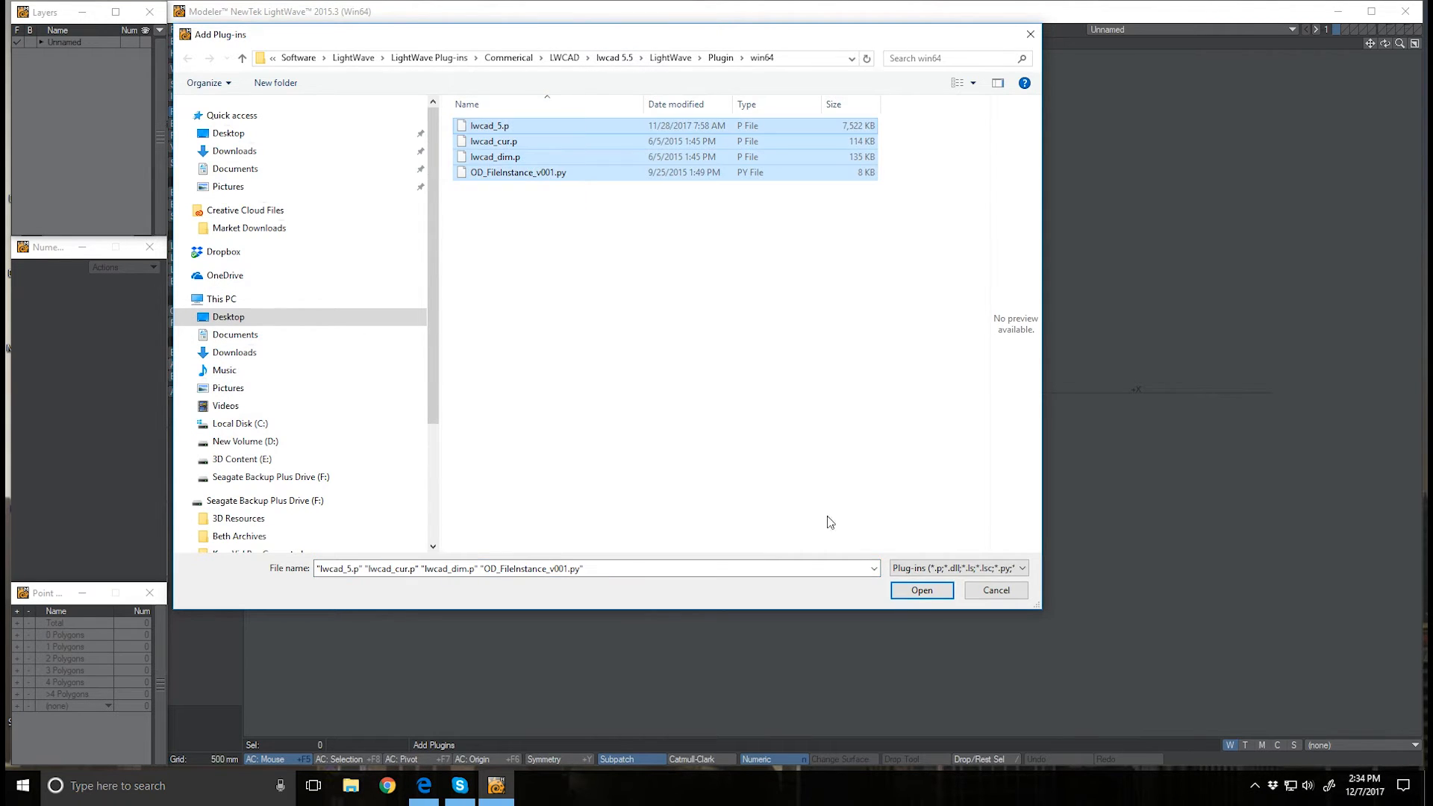
{"action": "left_click", "coordinate": [922, 591]}
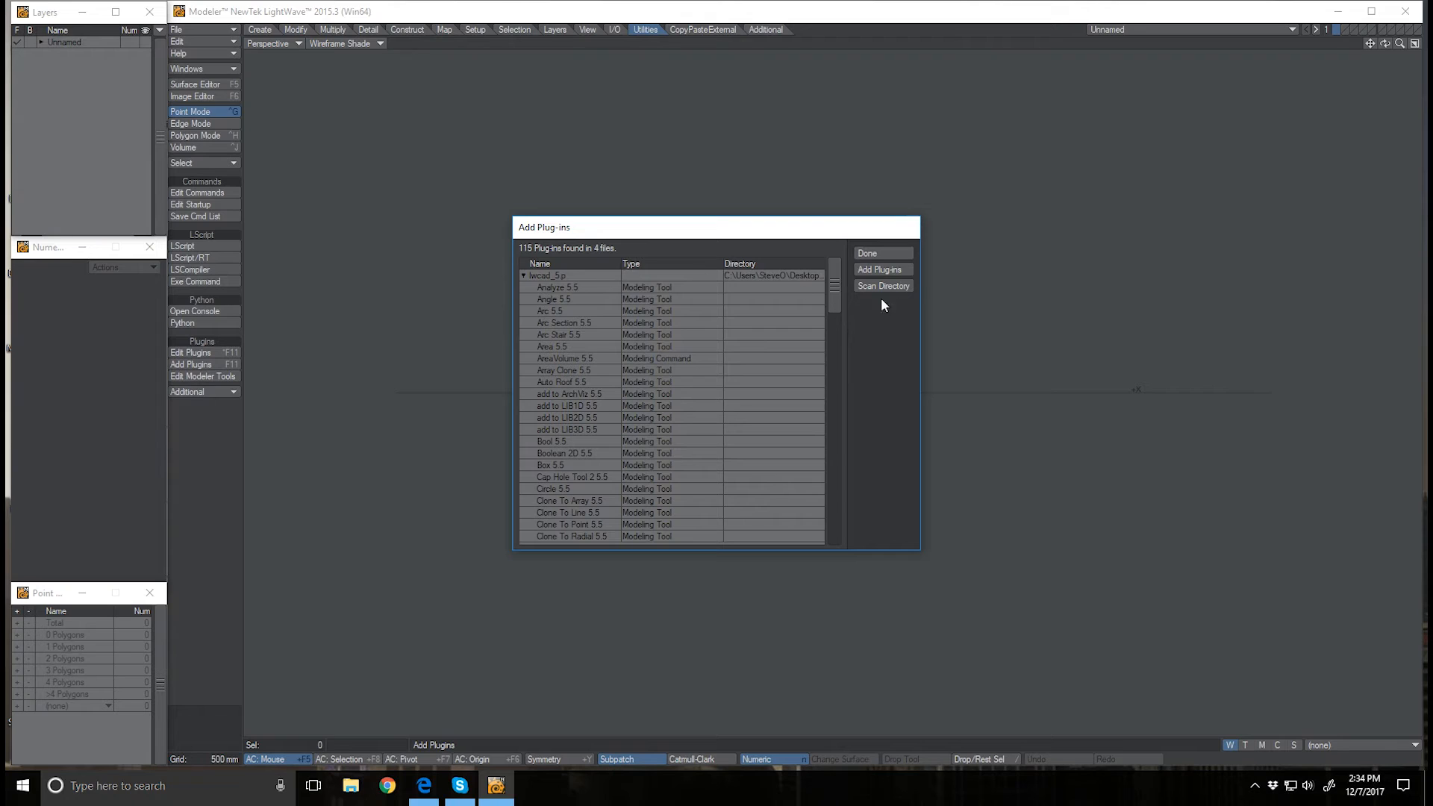
{"action": "left_click", "coordinate": [883, 252]}
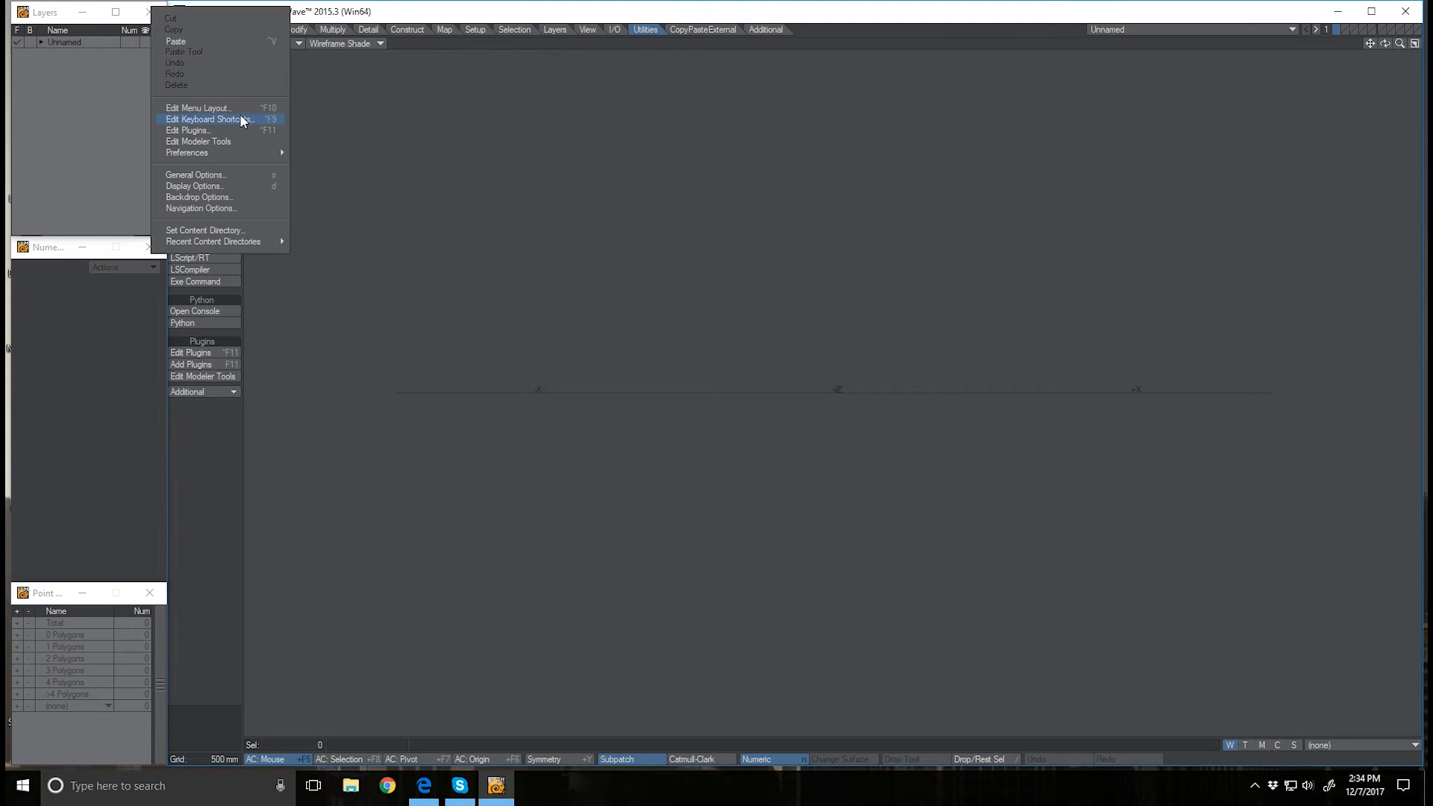
Import the Cad5 Create menu branch .cfg into the Main Menu via Import Branch
{"action": "left_click", "coordinate": [197, 107]}
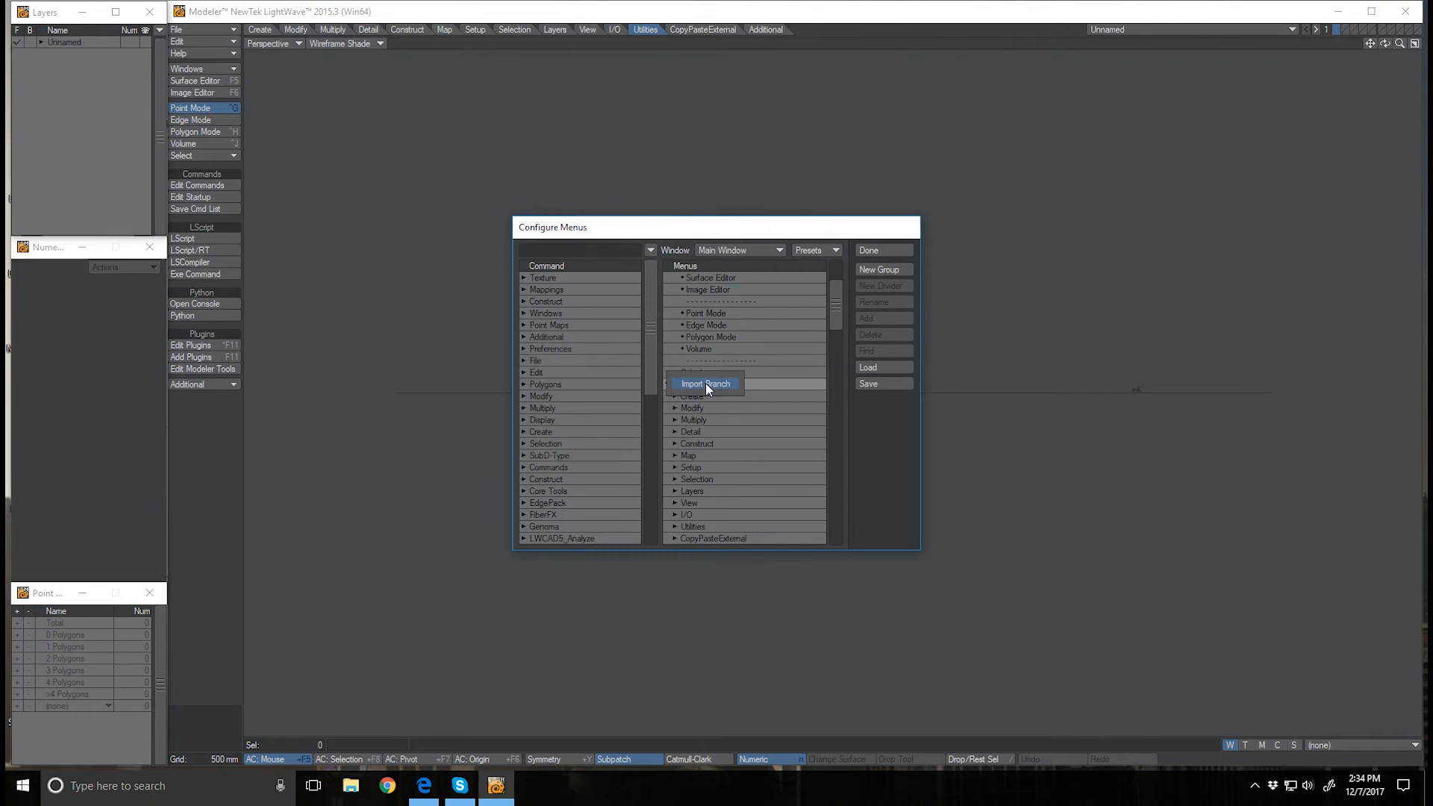
{"action": "left_click", "coordinate": [704, 383]}
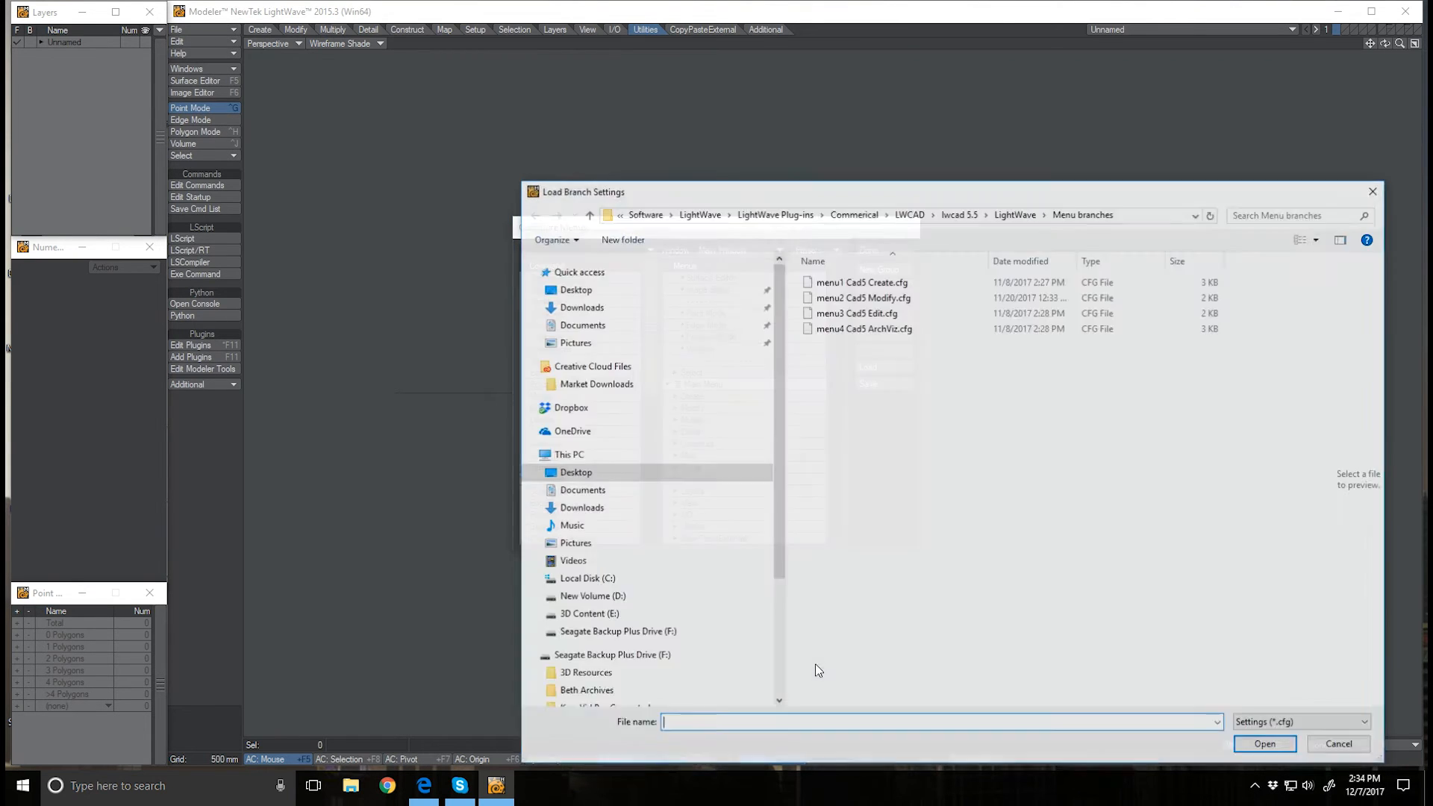
{"action": "left_click", "coordinate": [856, 309]}
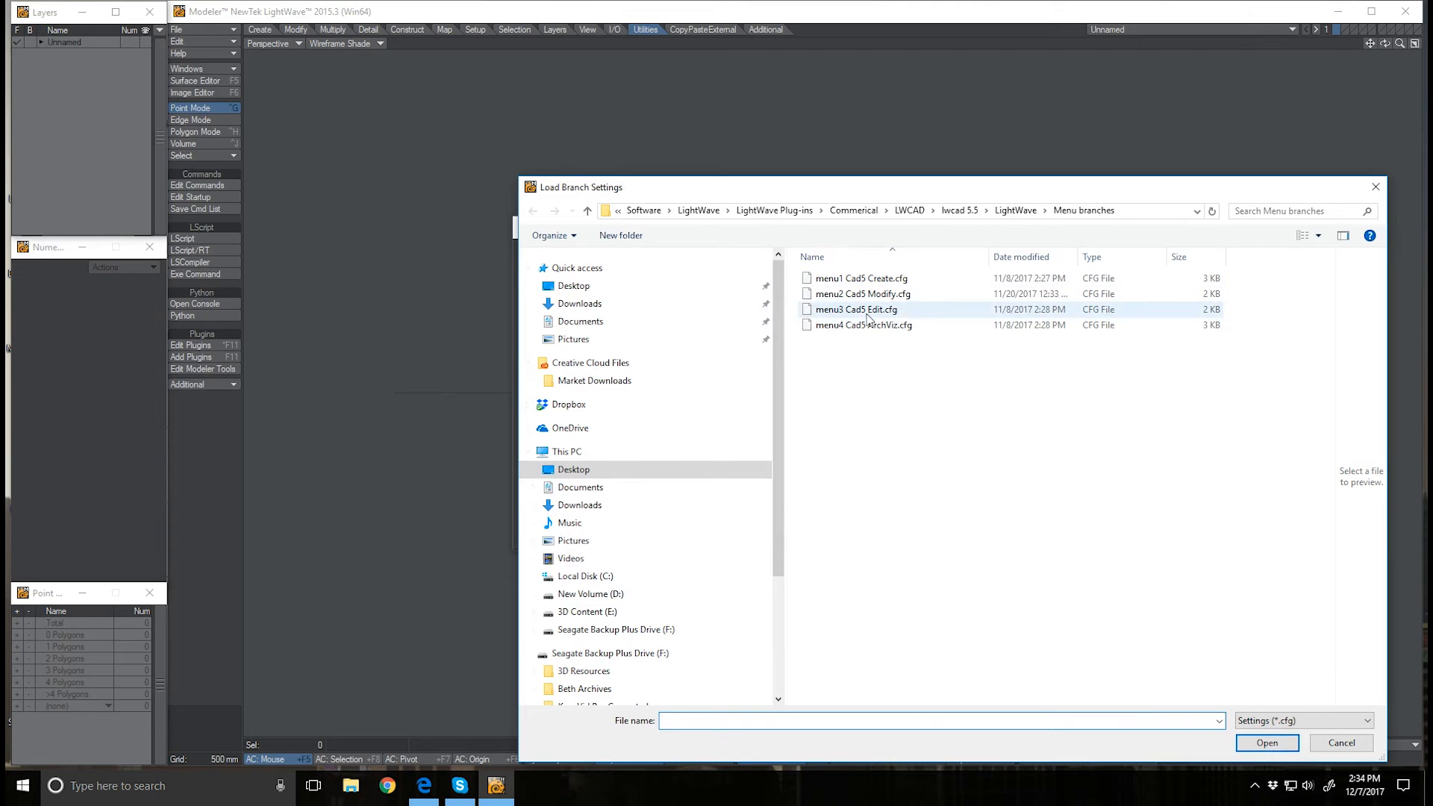
{"action": "left_click", "coordinate": [858, 278]}
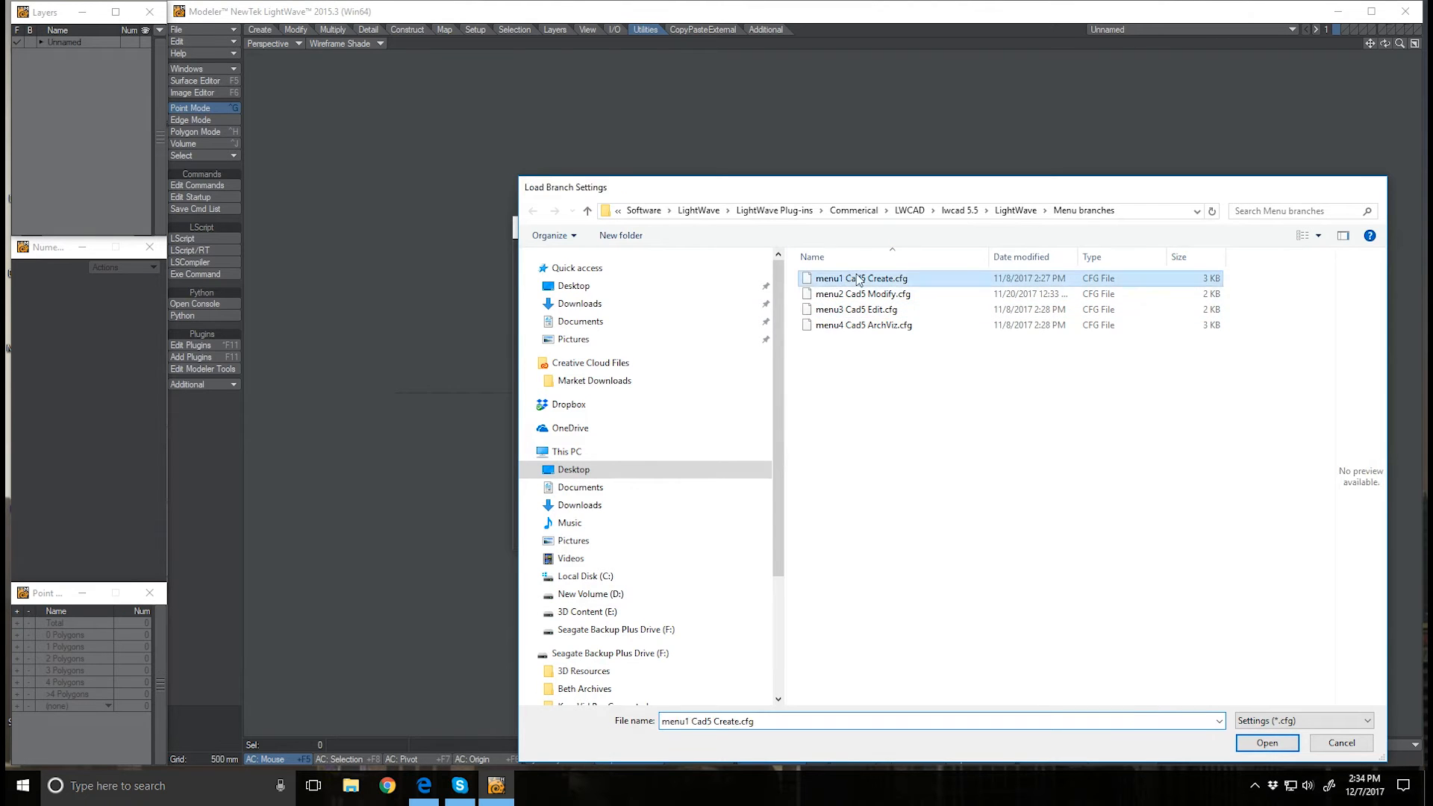
{"action": "left_click", "coordinate": [1267, 743]}
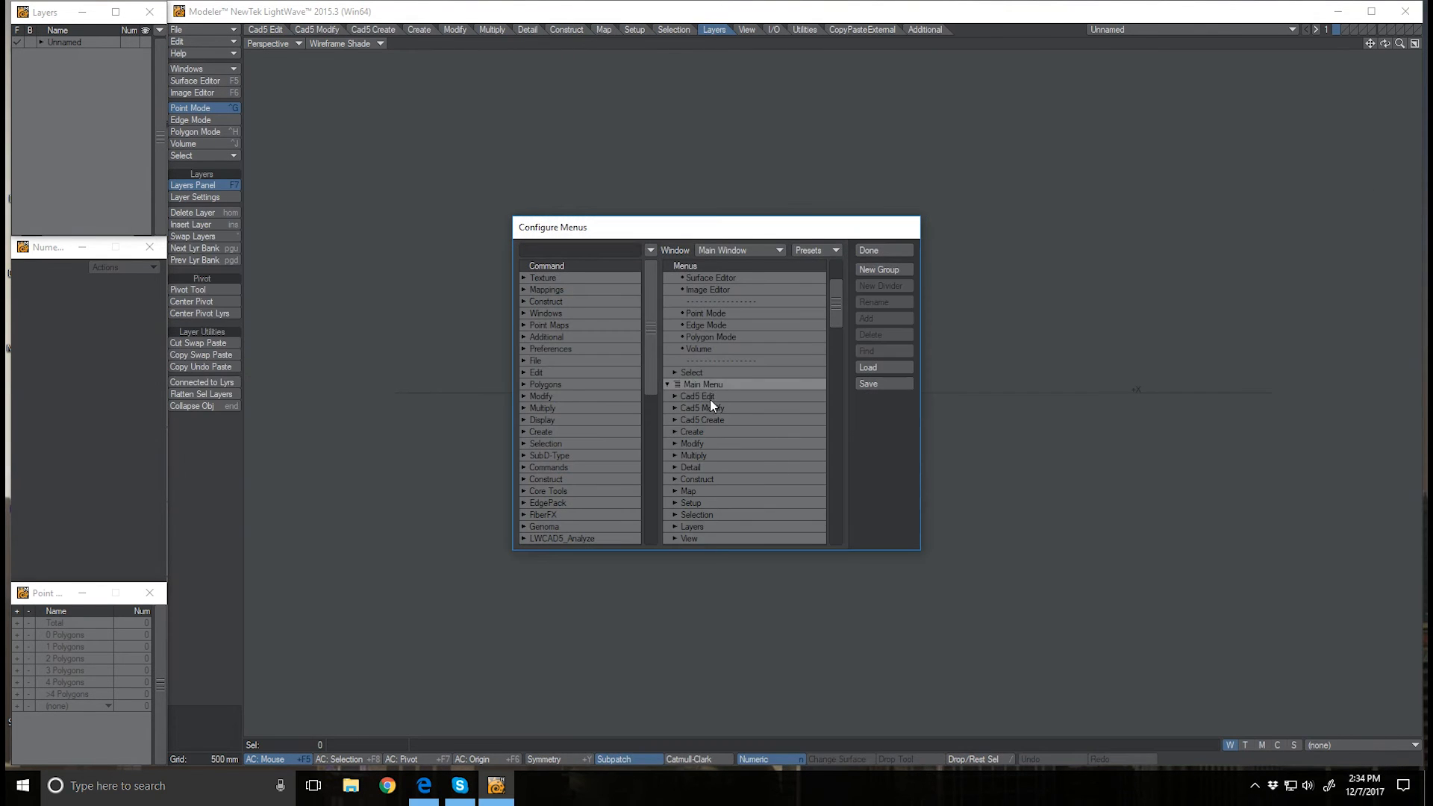
Import the remaining Cad5 branches through ArchViz and finish the menu layout
{"action": "left_click", "coordinate": [883, 367]}
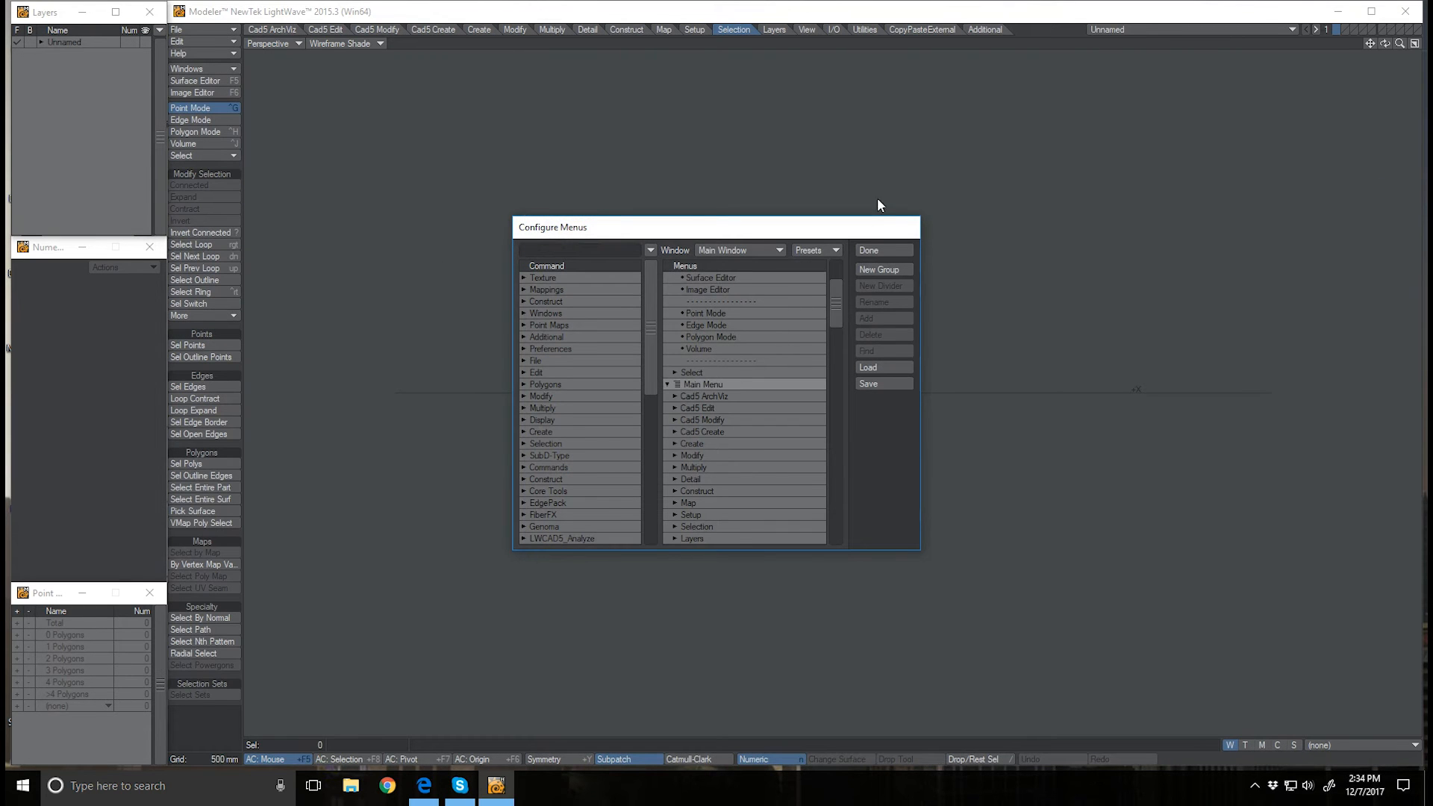
{"action": "left_click", "coordinate": [883, 250]}
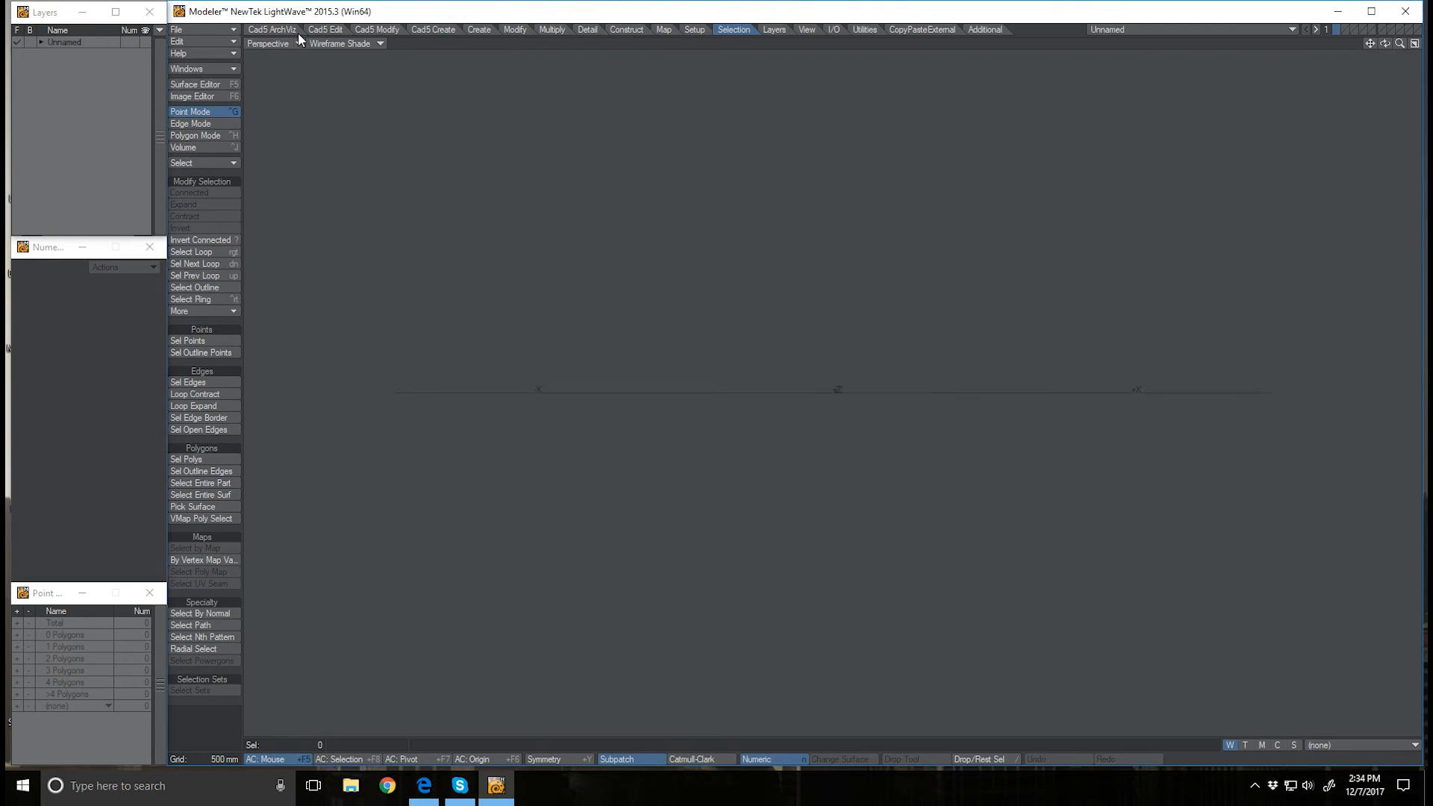
{"action": "mouse_move", "coordinate": [964, 63]}
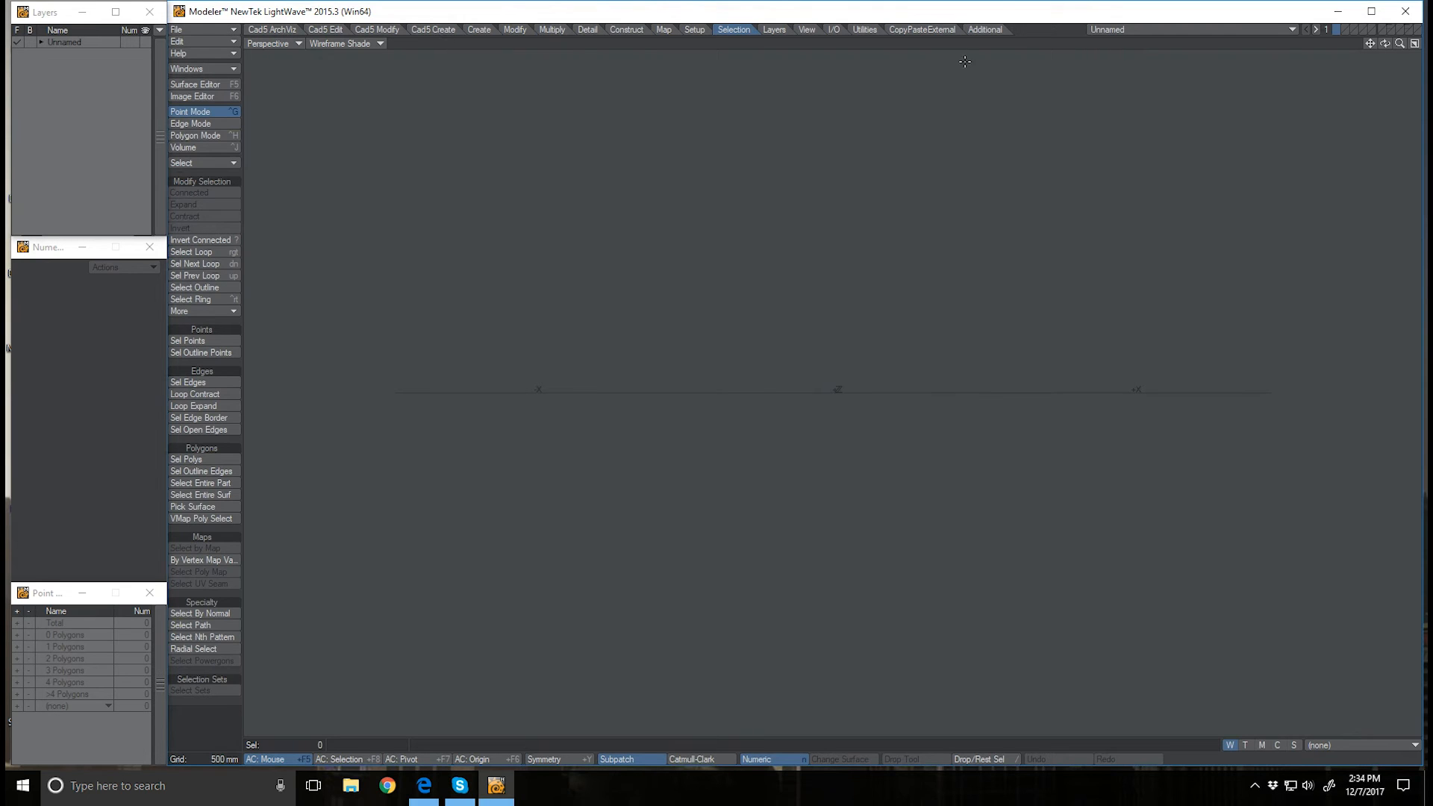
Drag the Cad5 tabs after Additional, ordered Create, Modify, Edit, ArchViz, and show Cad5 Create
{"action": "left_click", "coordinate": [439, 29]}
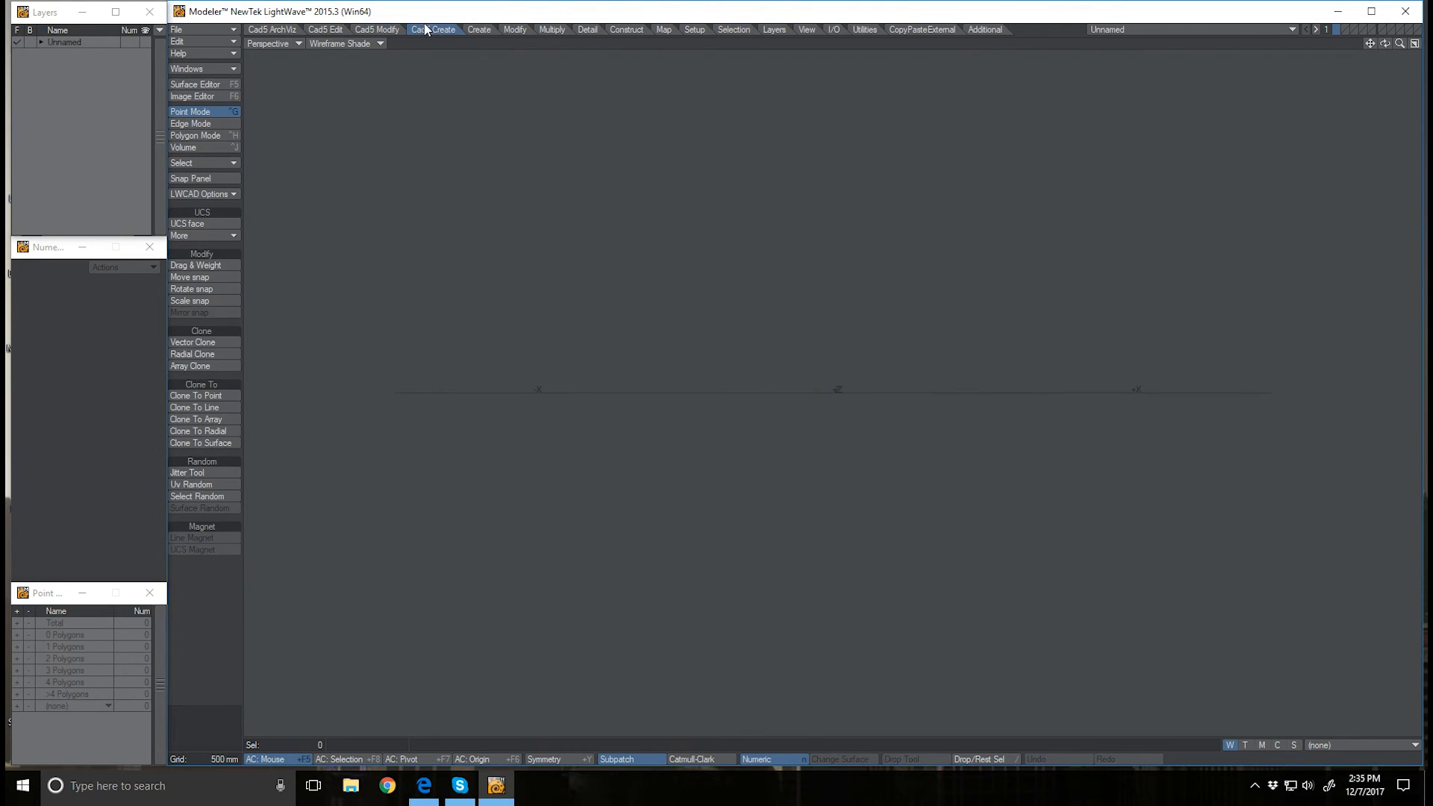
{"action": "left_click", "coordinate": [428, 28]}
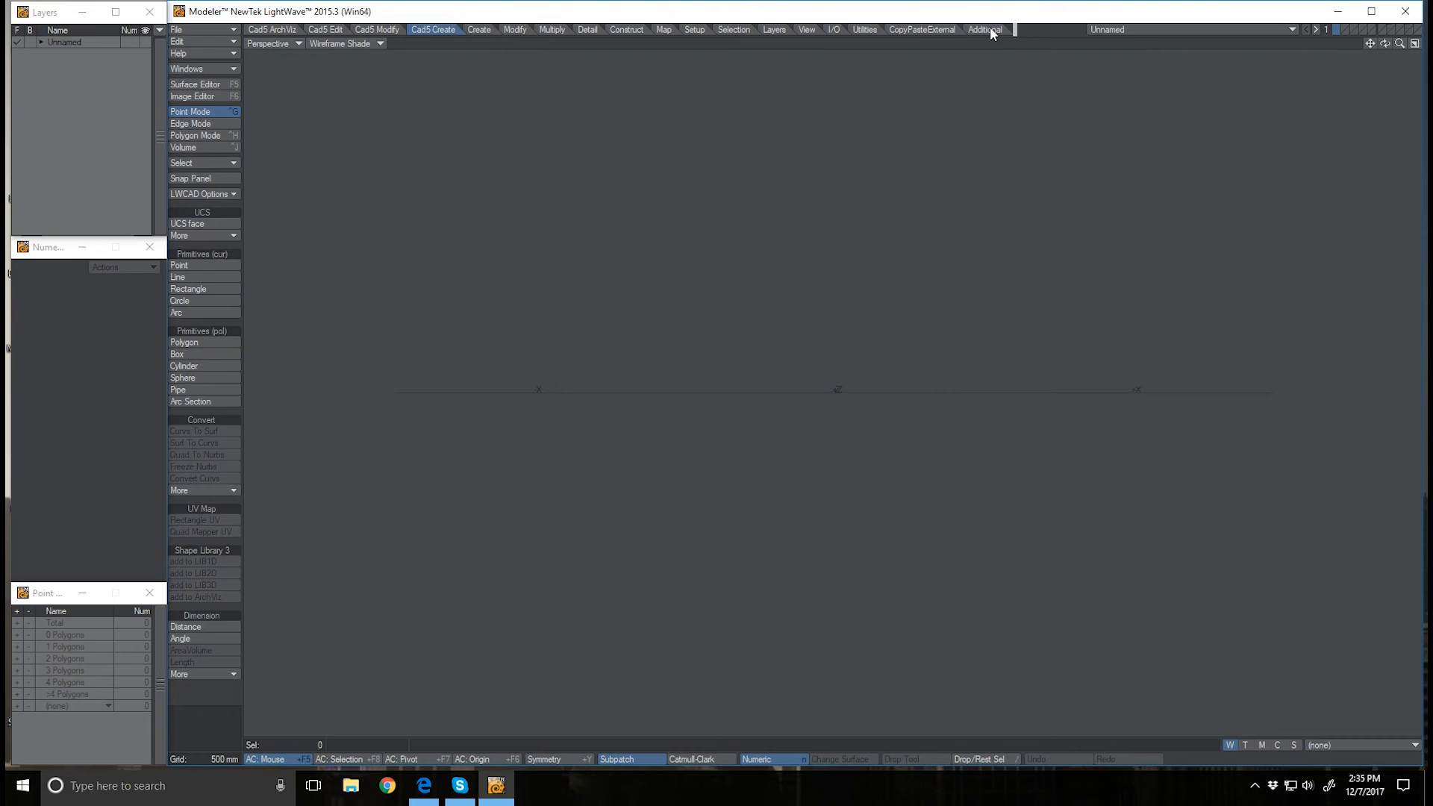
{"action": "left_click", "coordinate": [381, 29]}
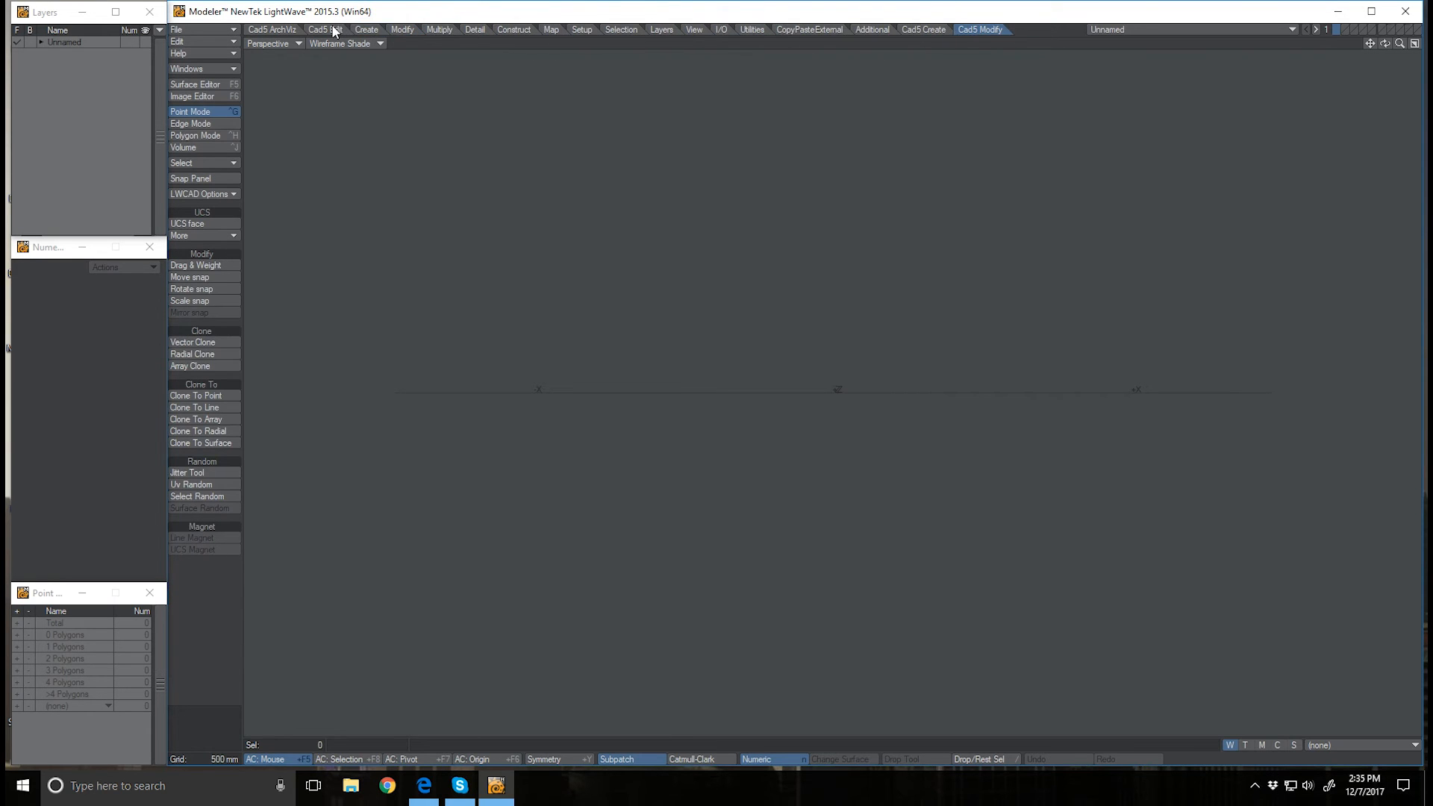
{"action": "left_click", "coordinate": [982, 30]}
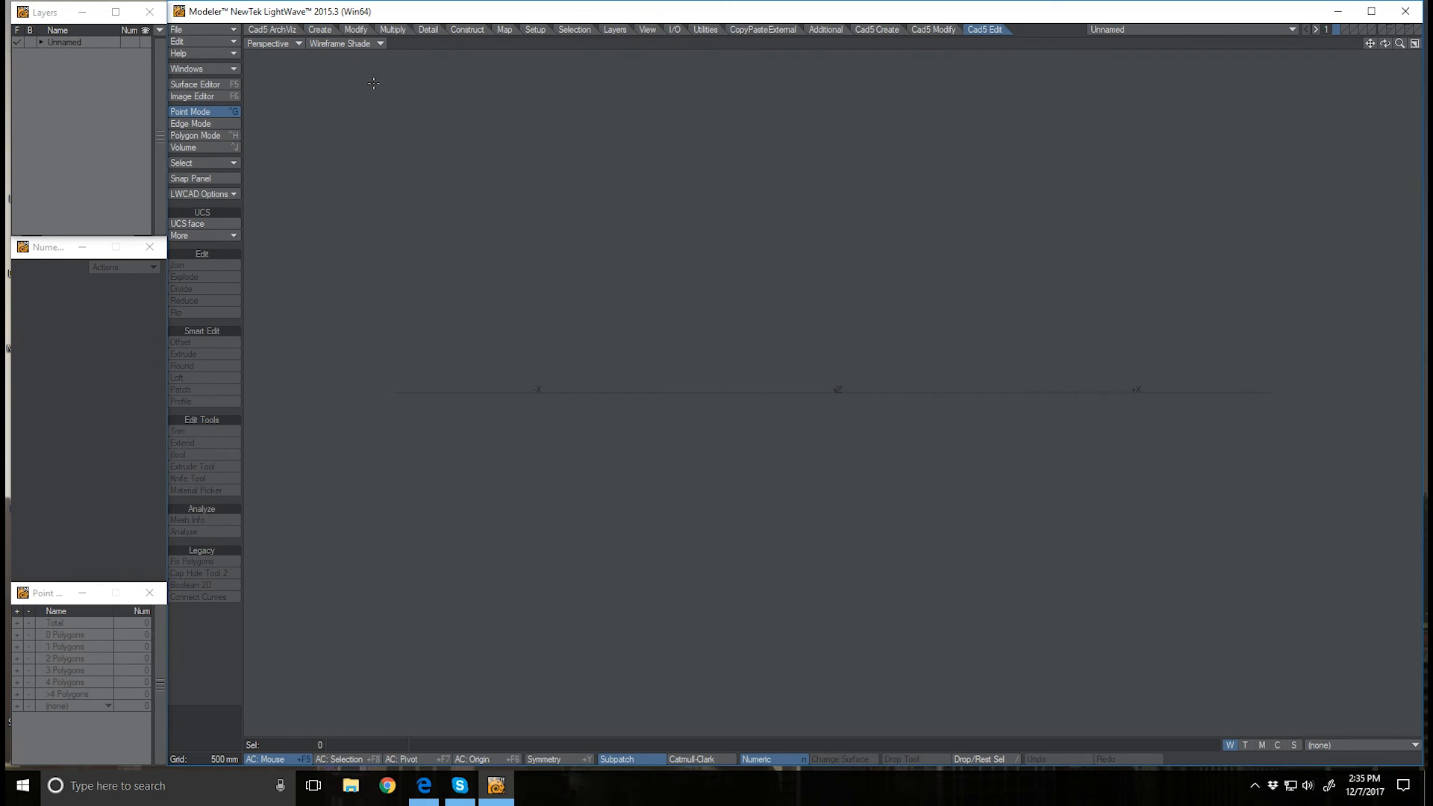
{"action": "left_click", "coordinate": [273, 29]}
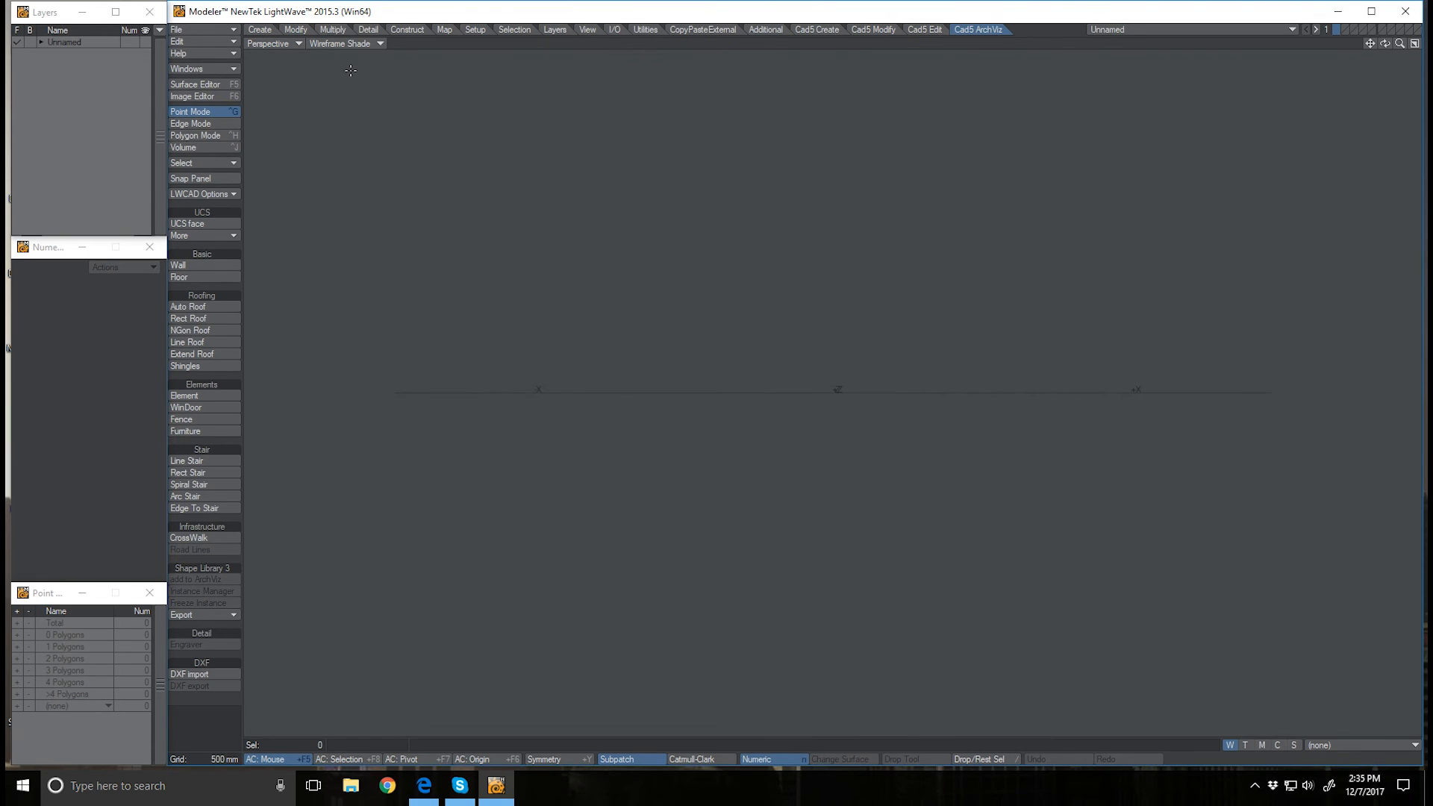
{"action": "left_click", "coordinate": [814, 29]}
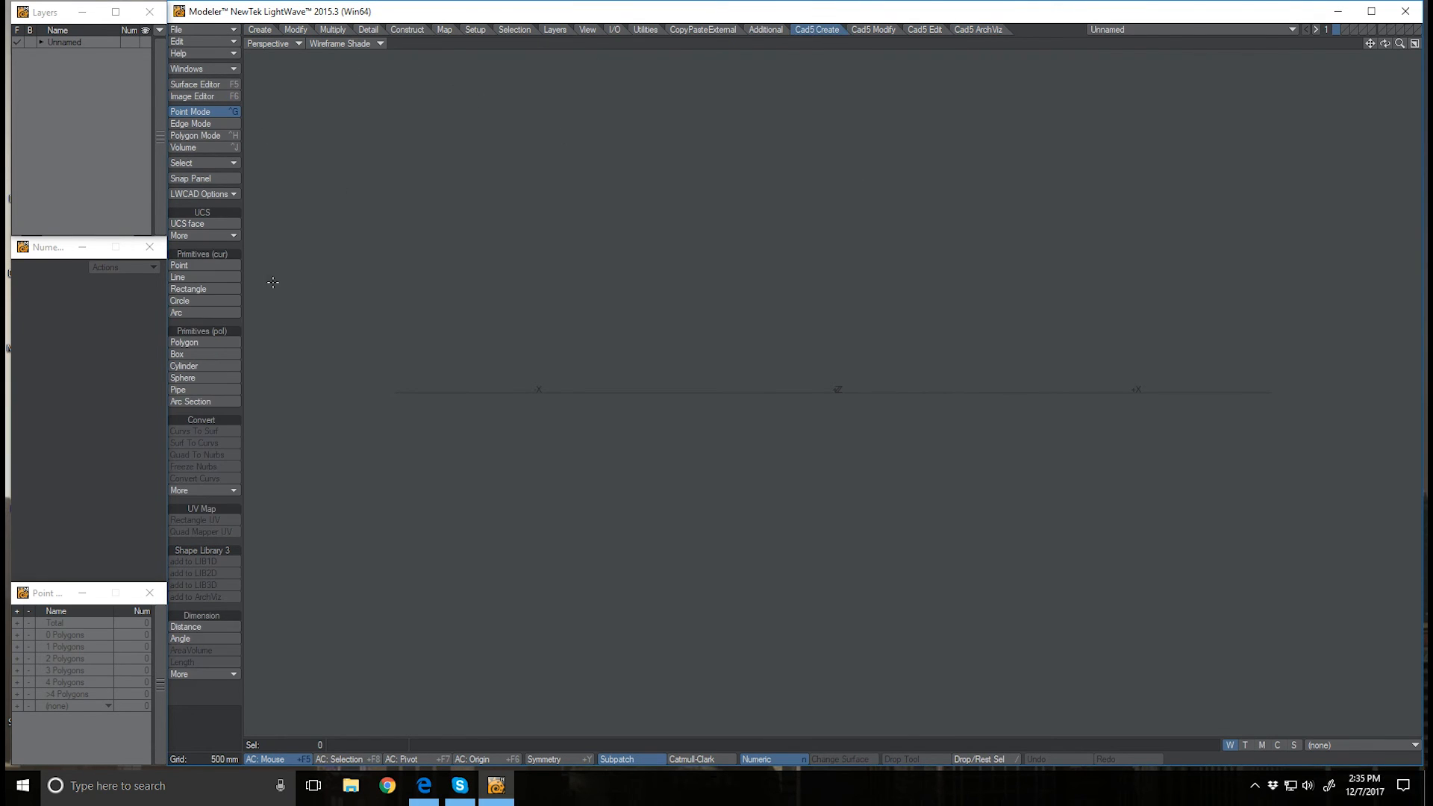
{"action": "left_click", "coordinate": [203, 194]}
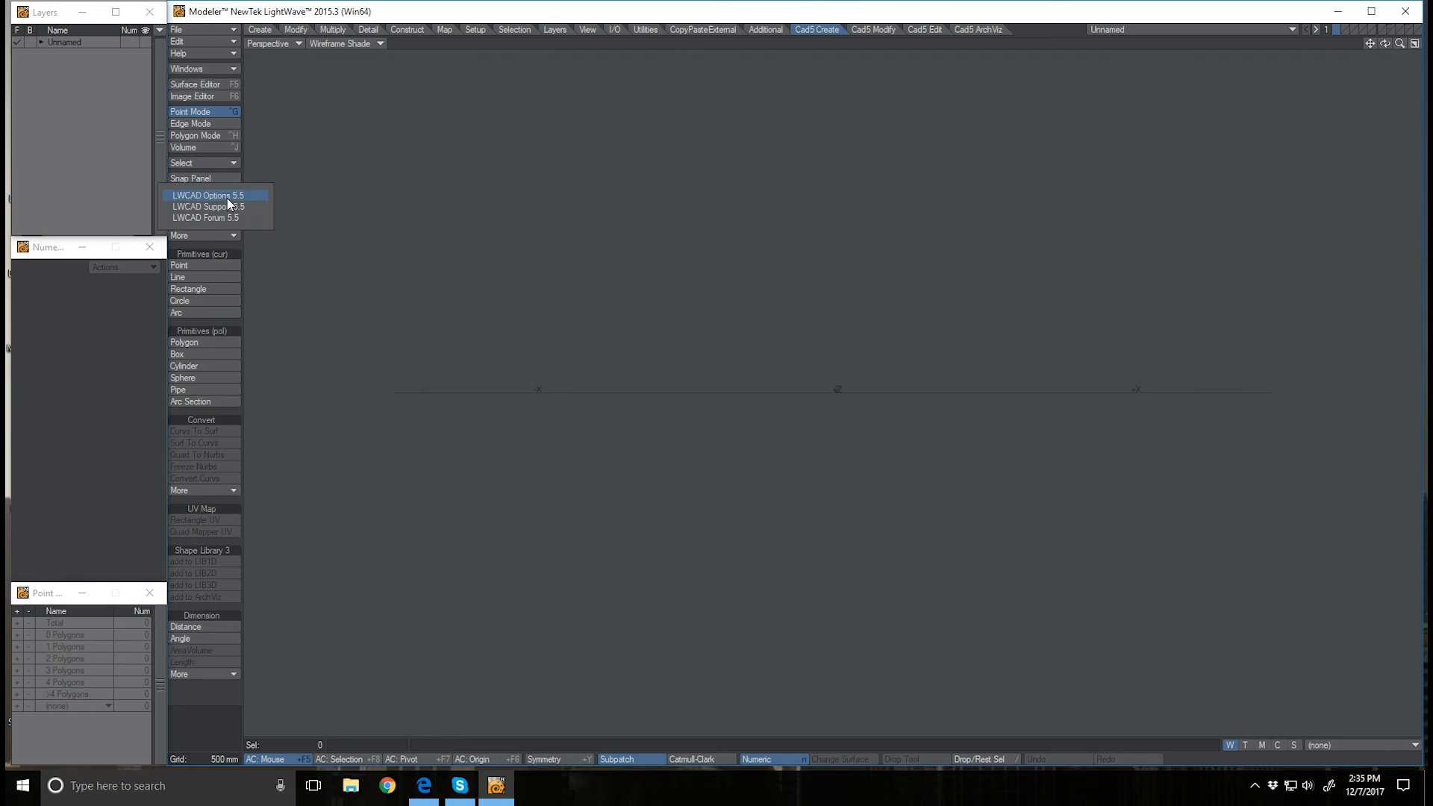
Choose LWCAD Options 5.5 and confirm the LWCAD License shows as activated
{"action": "left_click", "coordinate": [212, 194]}
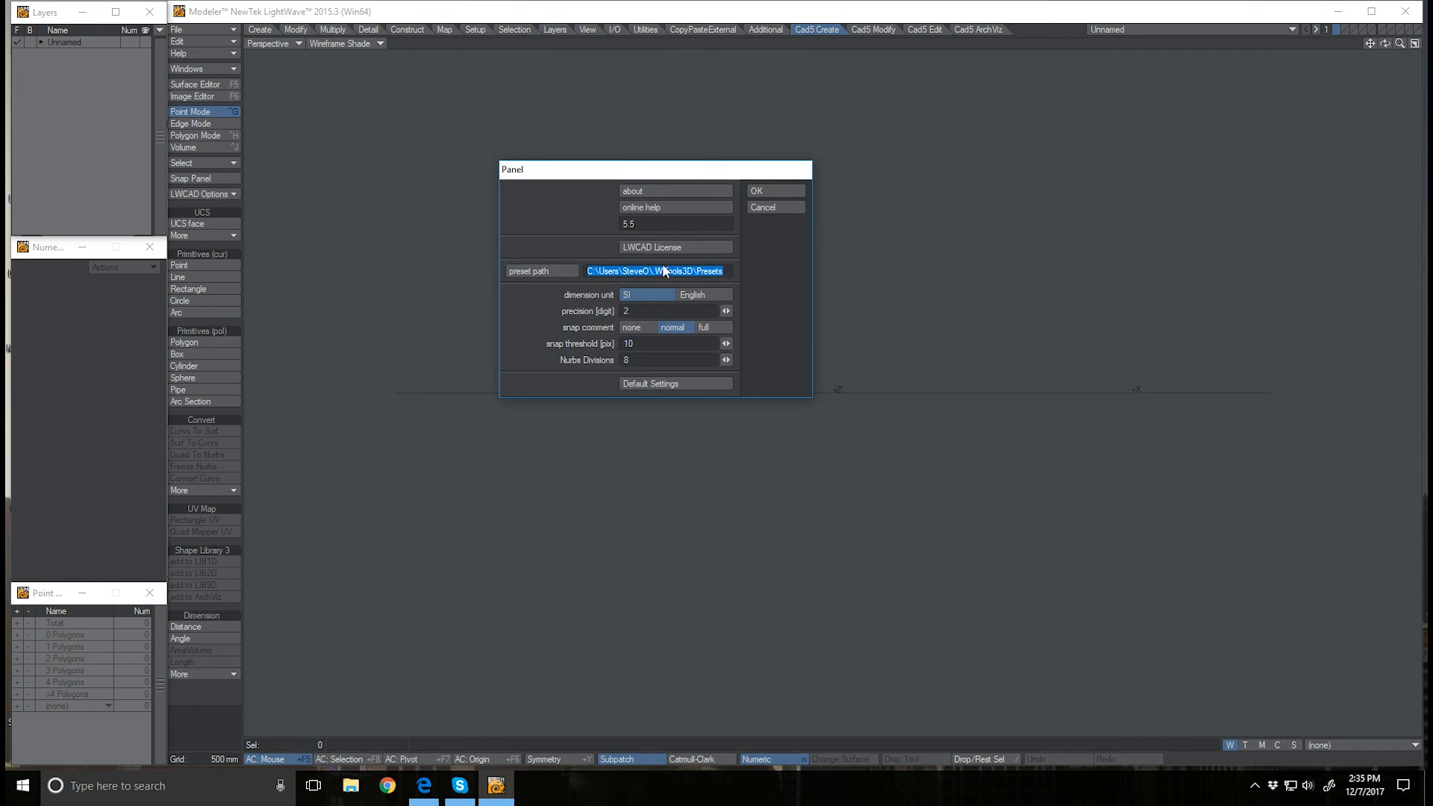
{"action": "left_click", "coordinate": [675, 246]}
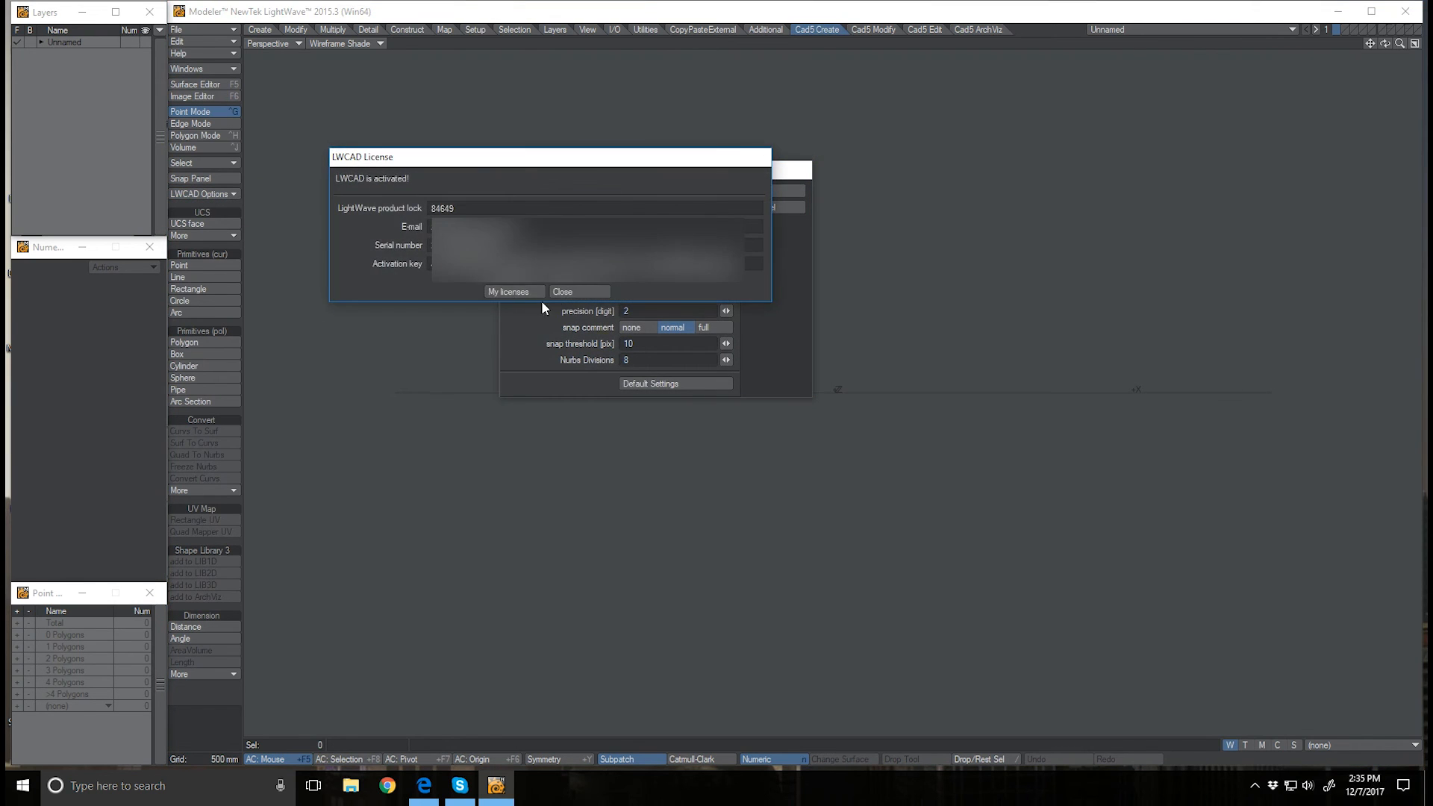
{"action": "left_click", "coordinate": [579, 292]}
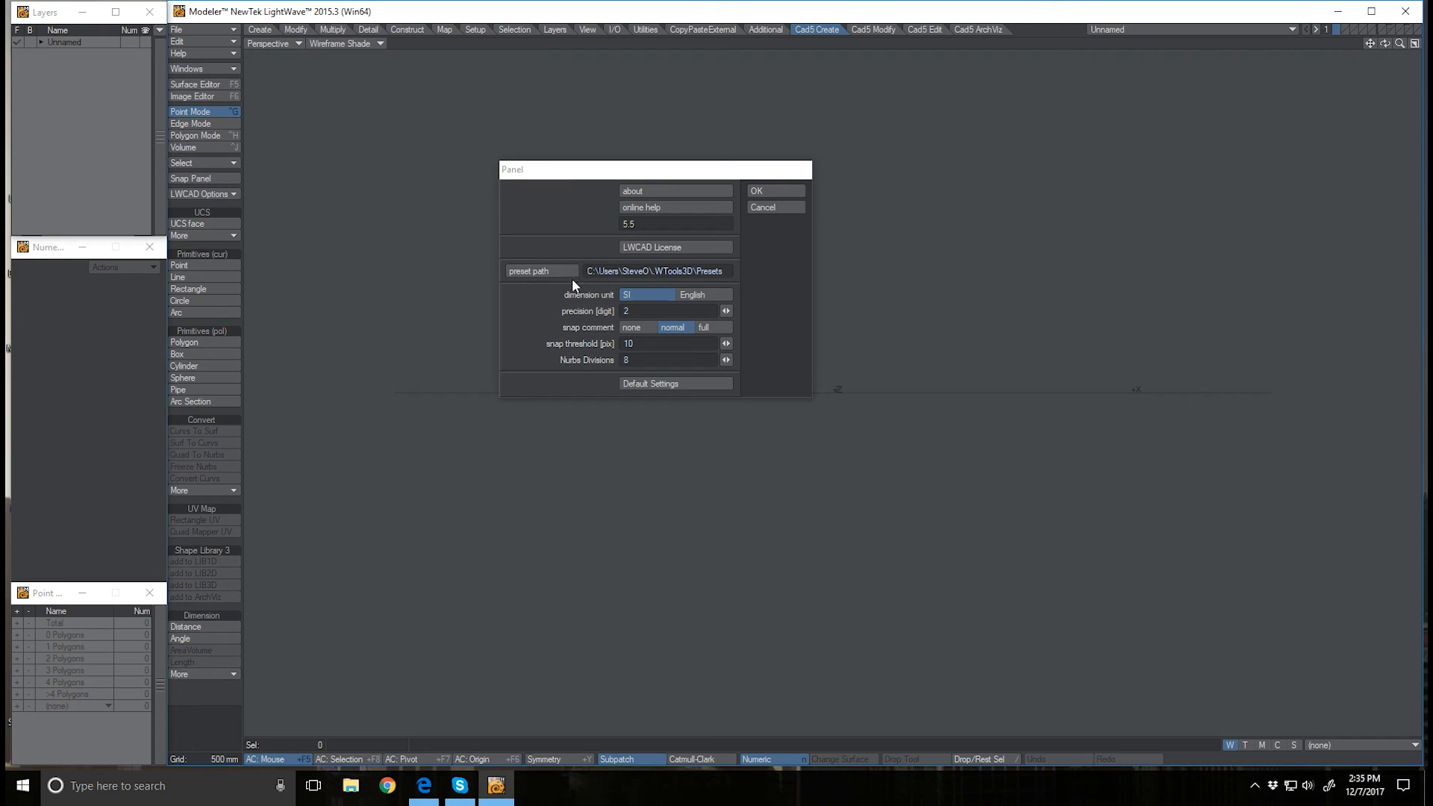
{"action": "mouse_move", "coordinate": [566, 281]}
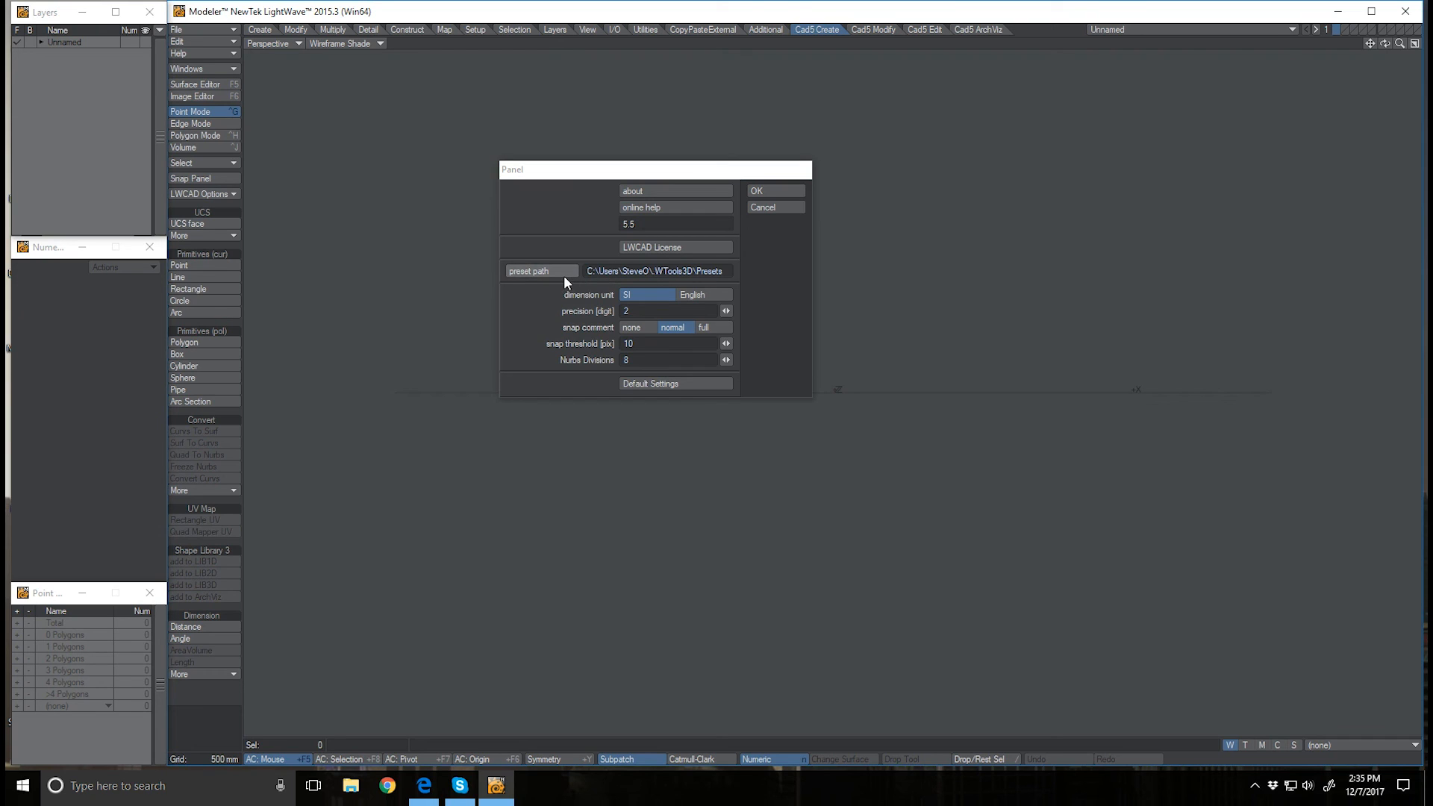